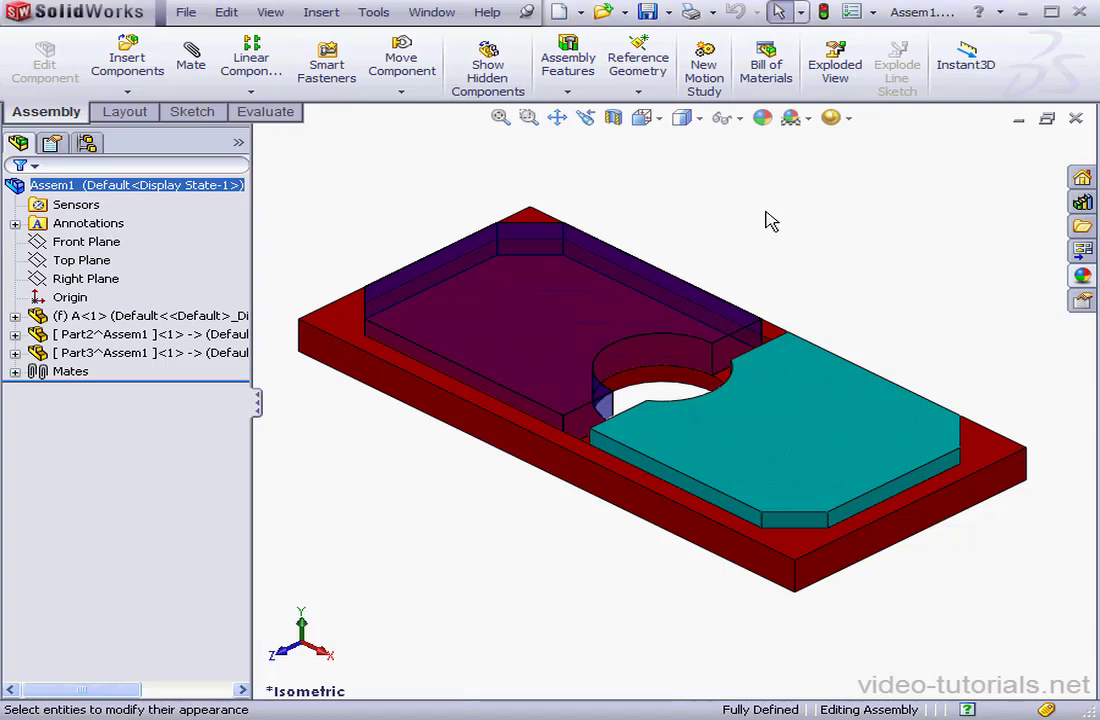
mouse_move(804, 218)
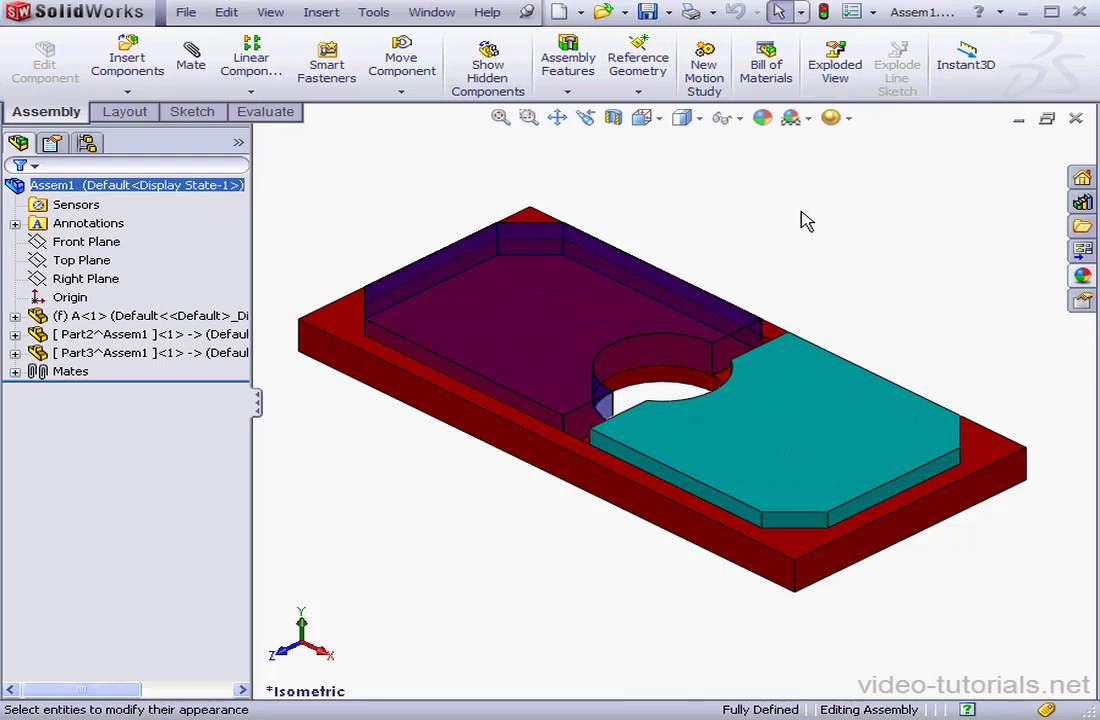
- Select the teal part (Part2) and bring up its context actions for in-context editing
click(820, 384)
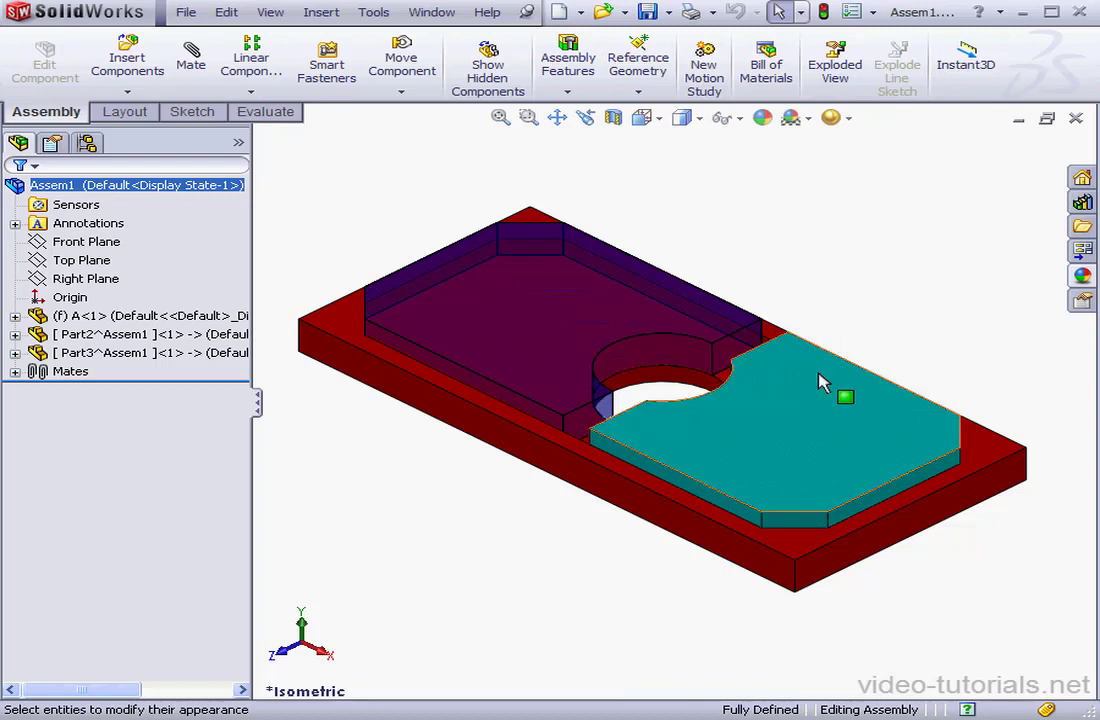
mouse_move(616, 318)
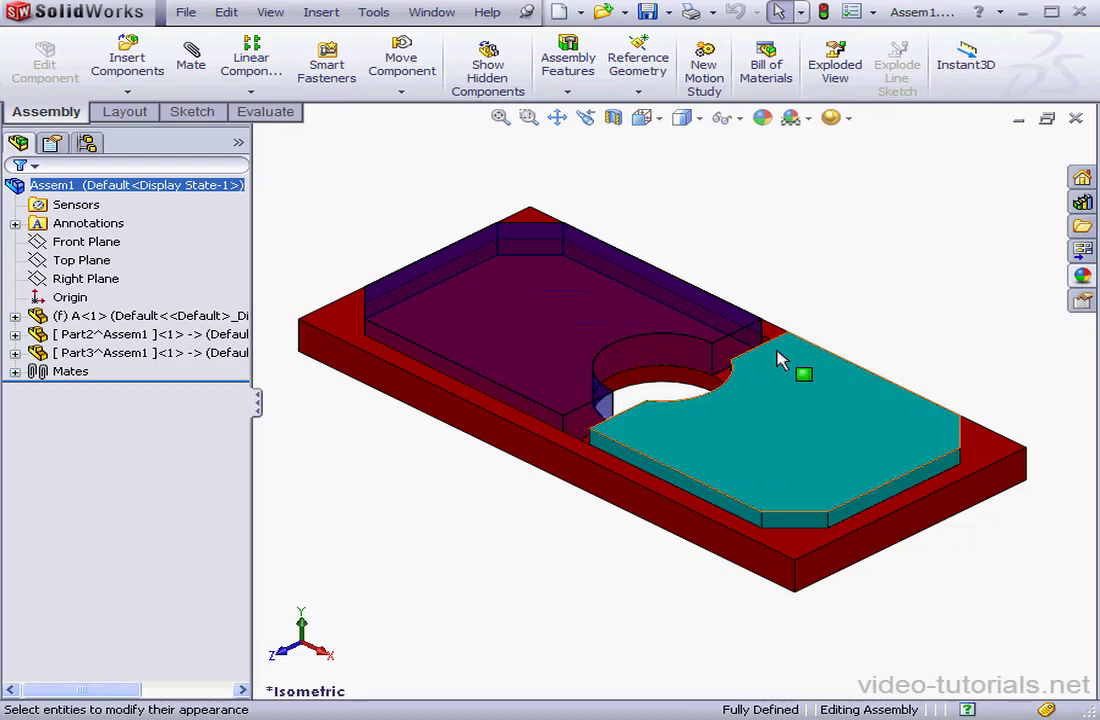
right_click(804, 374)
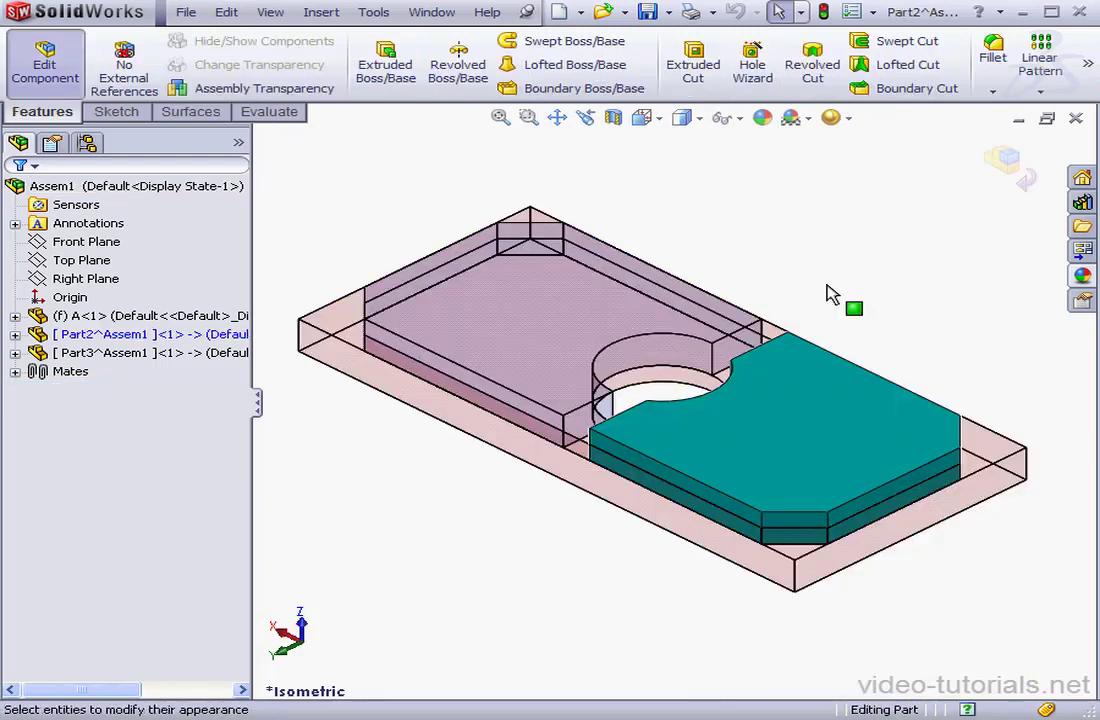
mouse_move(780, 300)
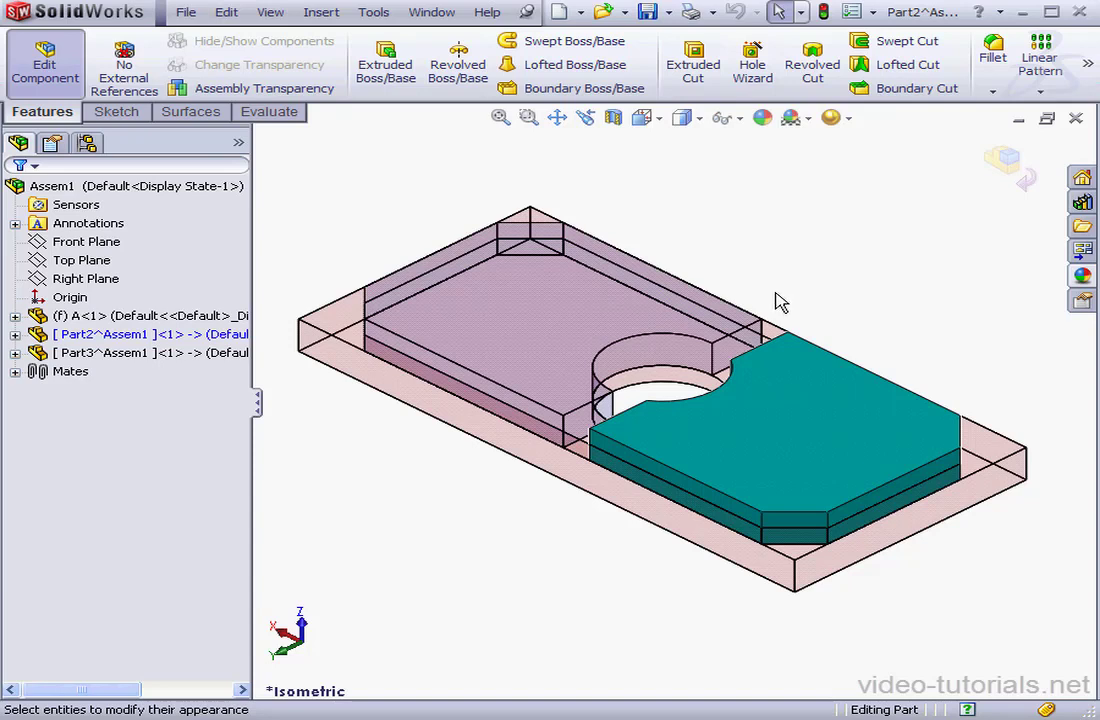
mouse_move(818, 404)
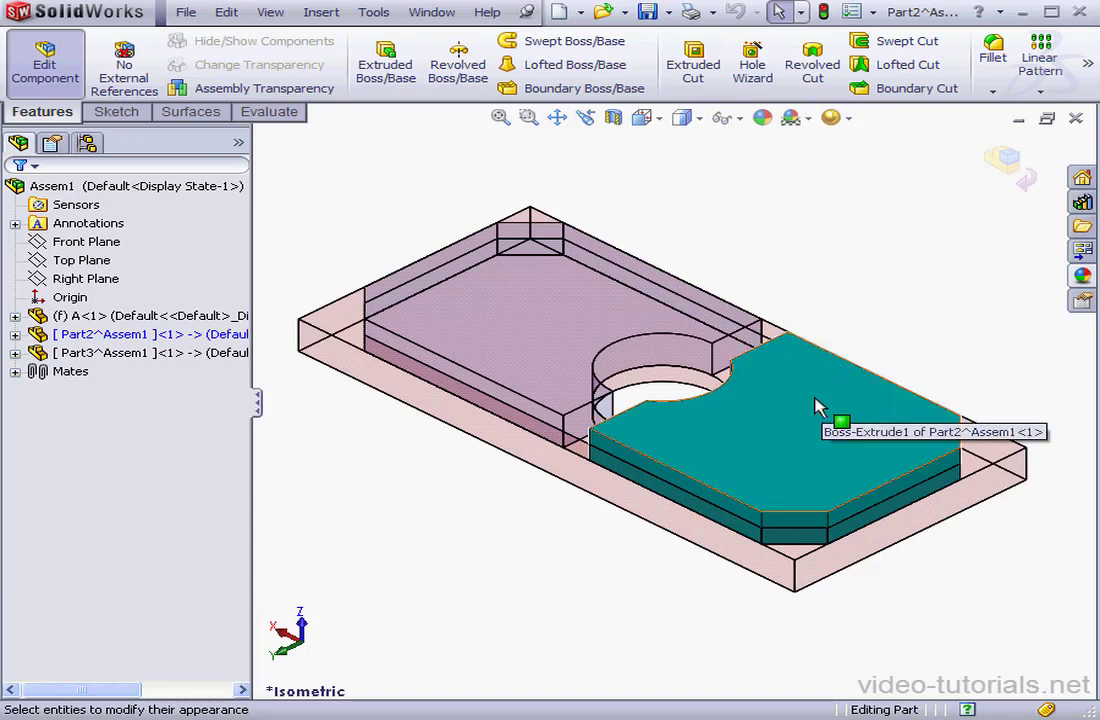
mouse_move(790, 404)
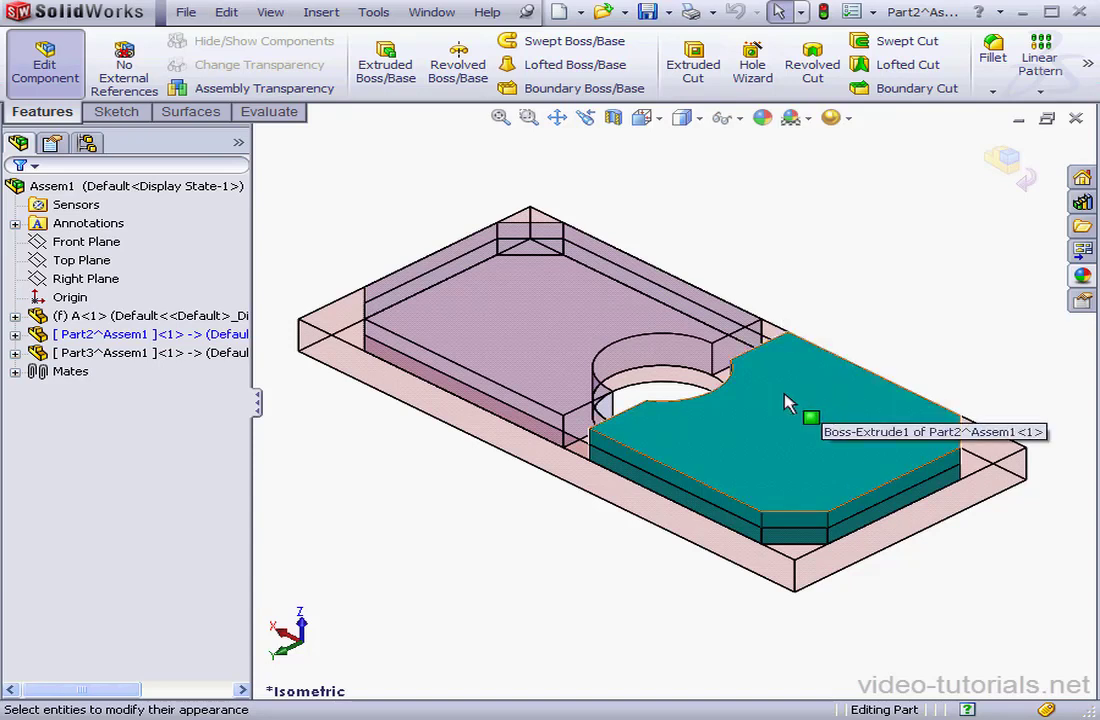
mouse_move(756, 398)
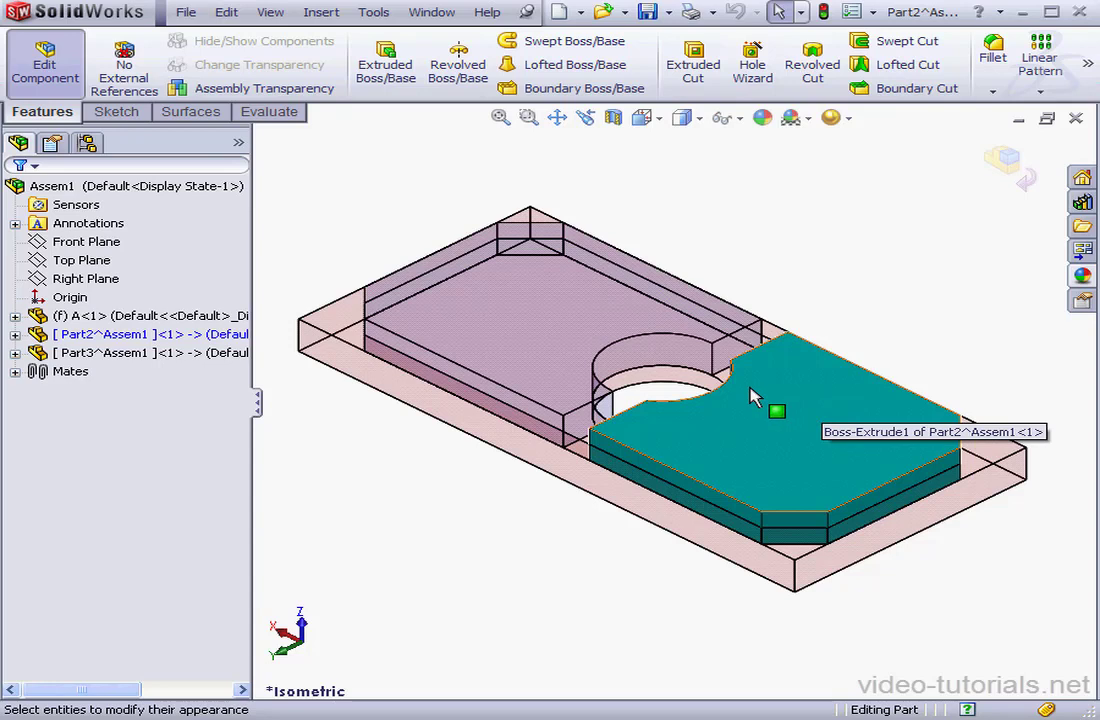
mouse_move(748, 388)
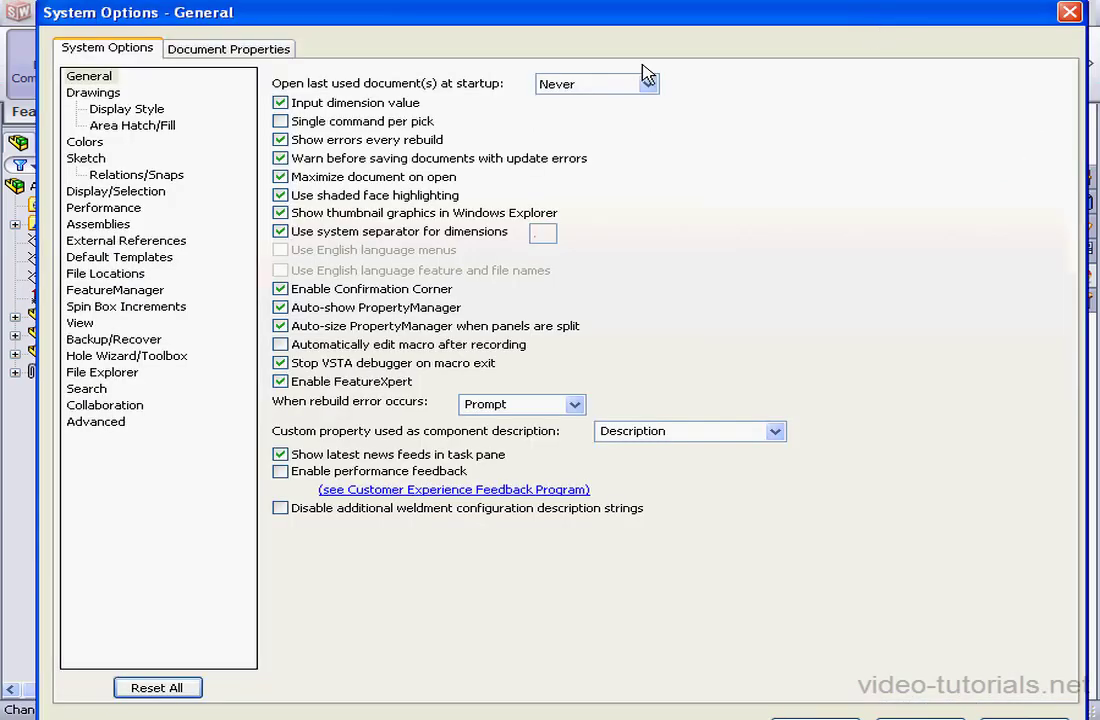
- In Display/Selection, keep Force assembly transparency and slide transparency to about 85 percent
click(114, 192)
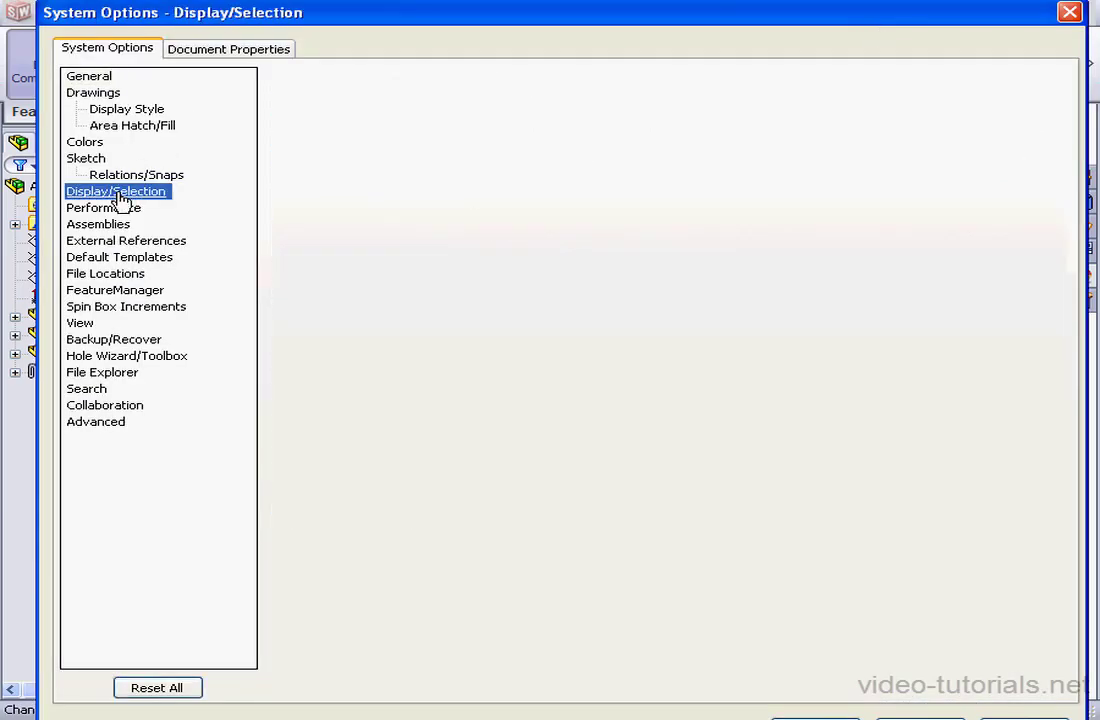
click(116, 192)
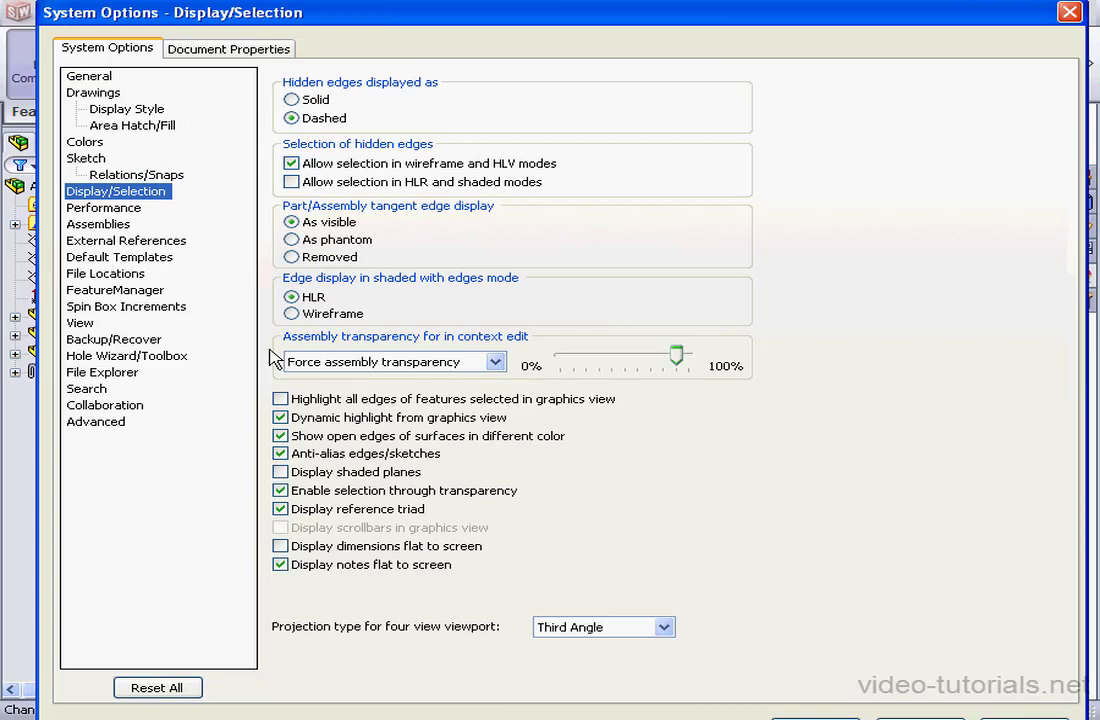
mouse_move(336, 350)
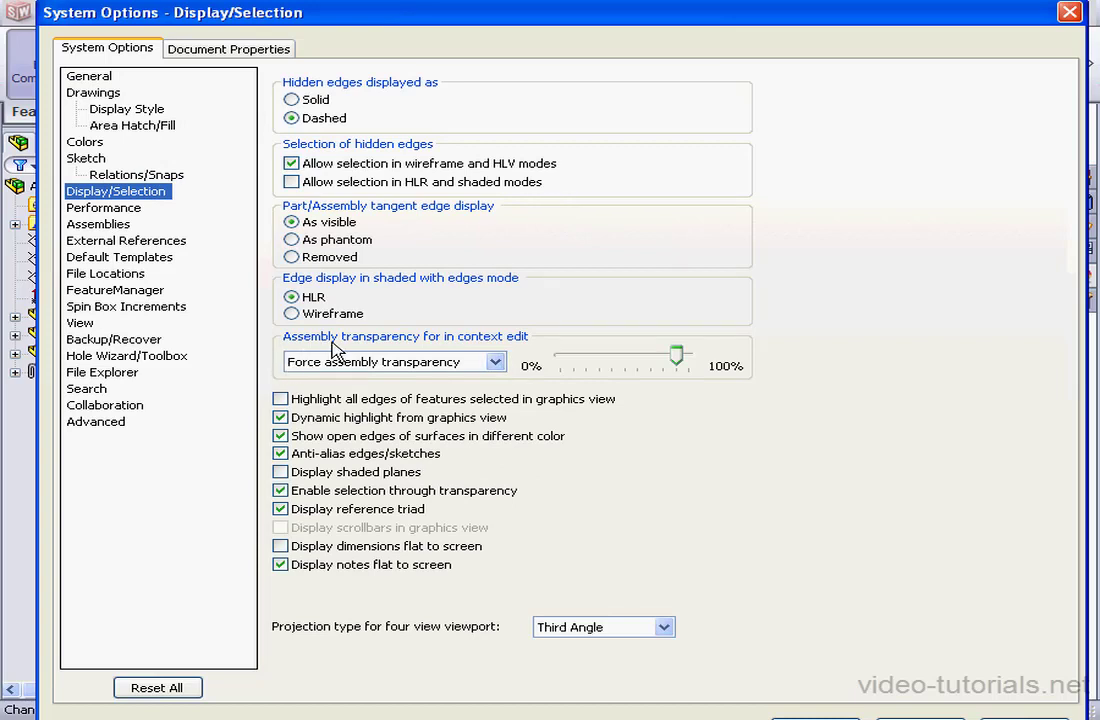
mouse_move(362, 350)
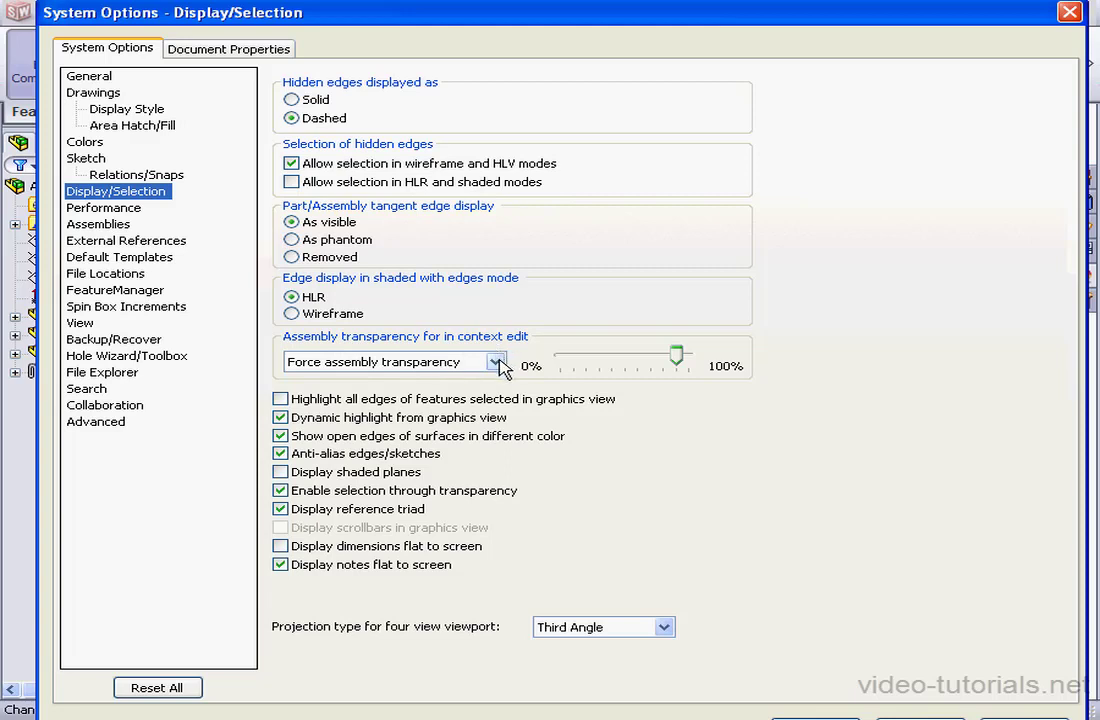
click(496, 362)
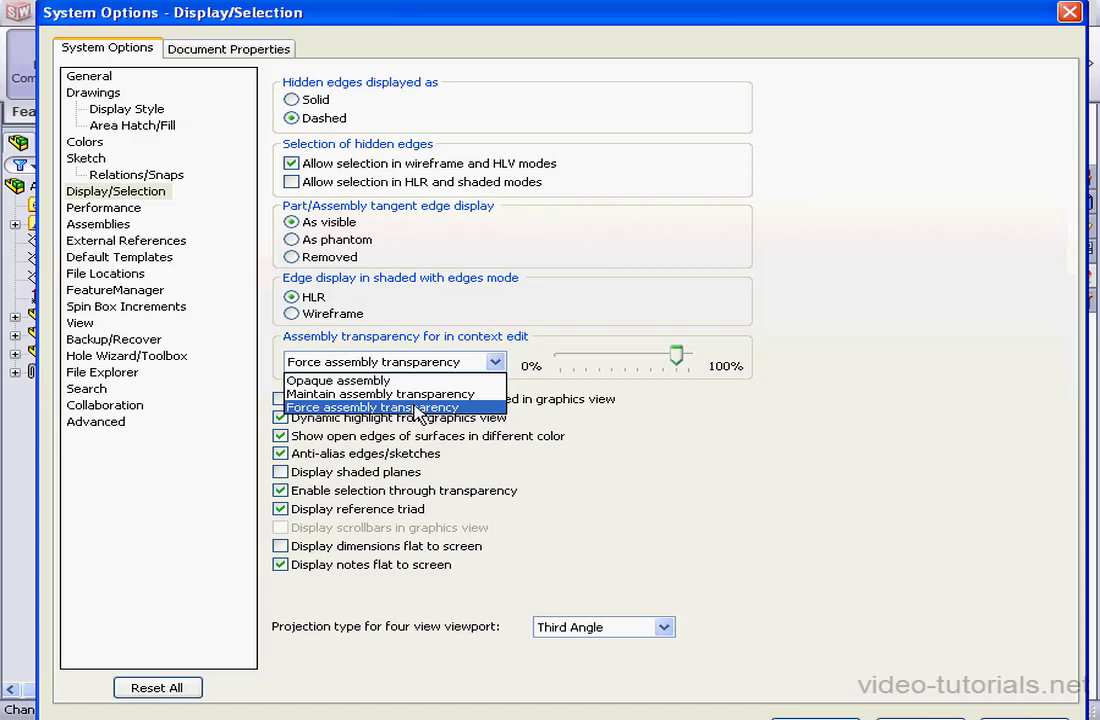
mouse_move(464, 418)
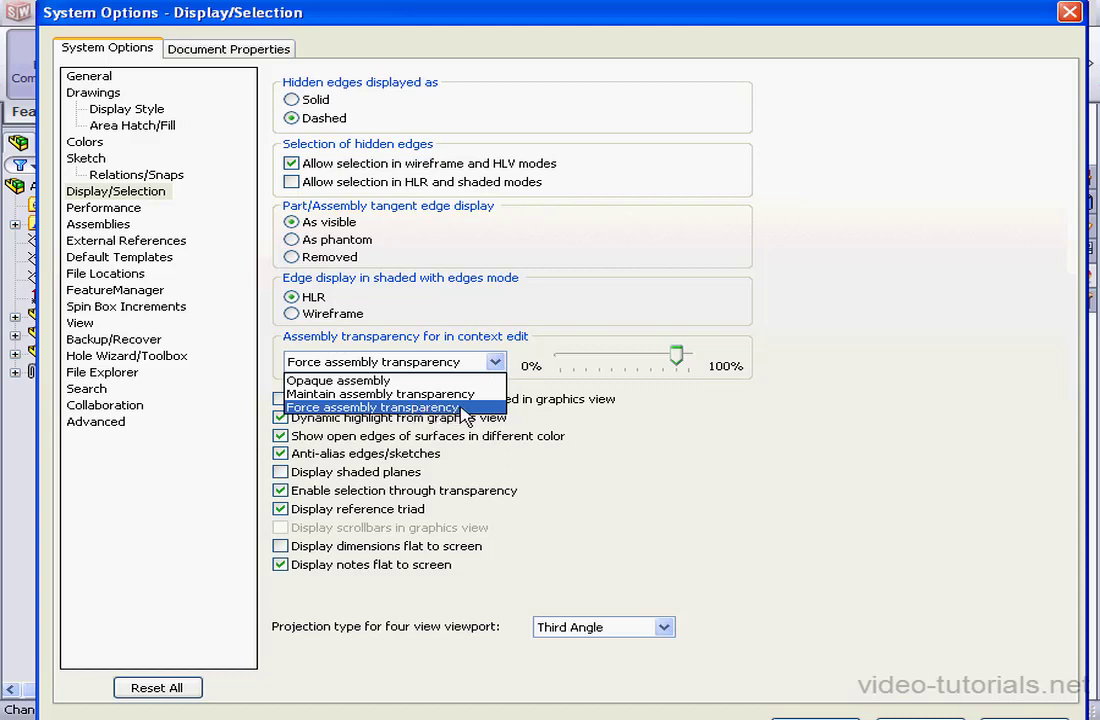
click(372, 408)
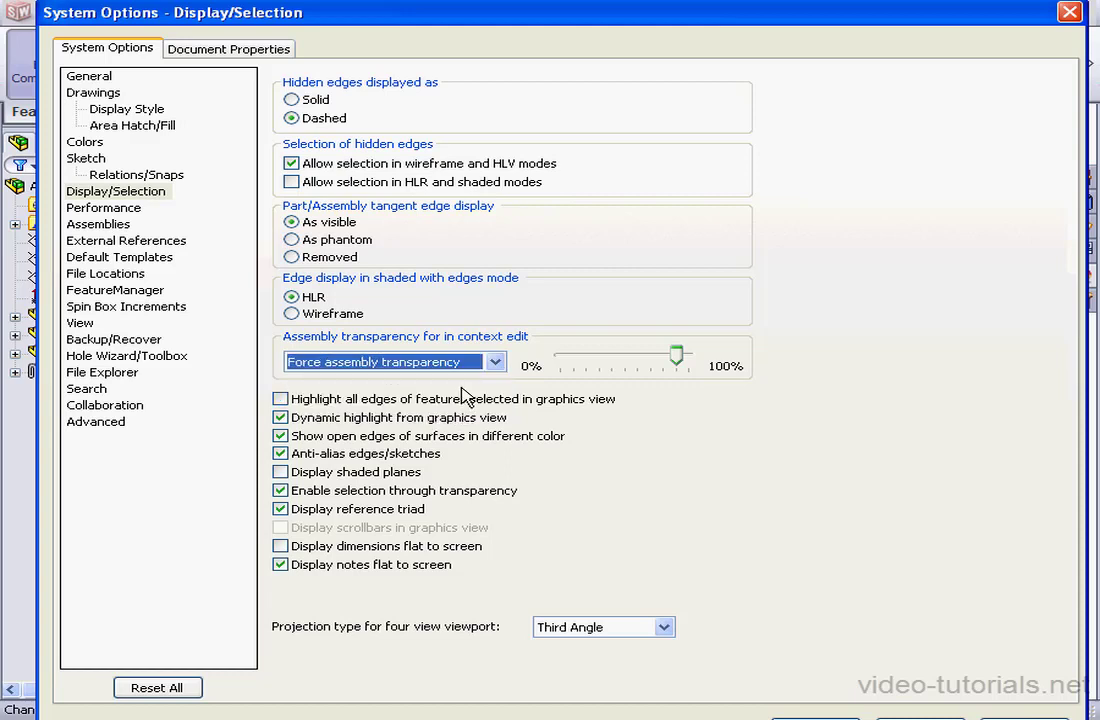
mouse_move(512, 380)
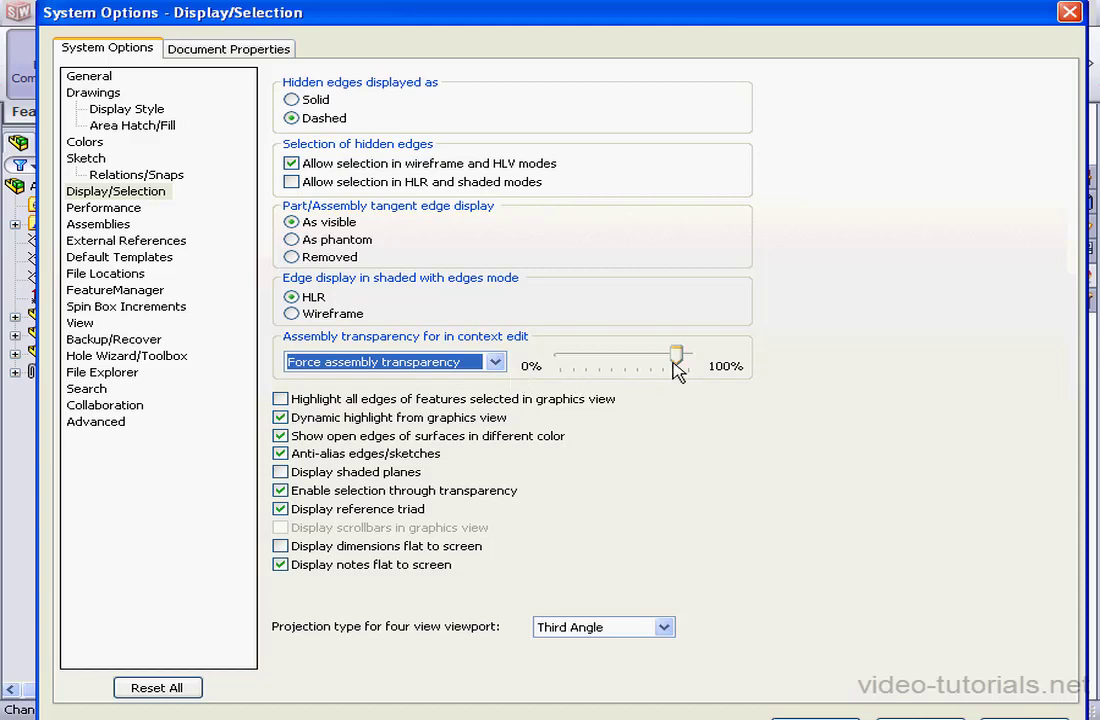
drag(678, 356, 636, 356)
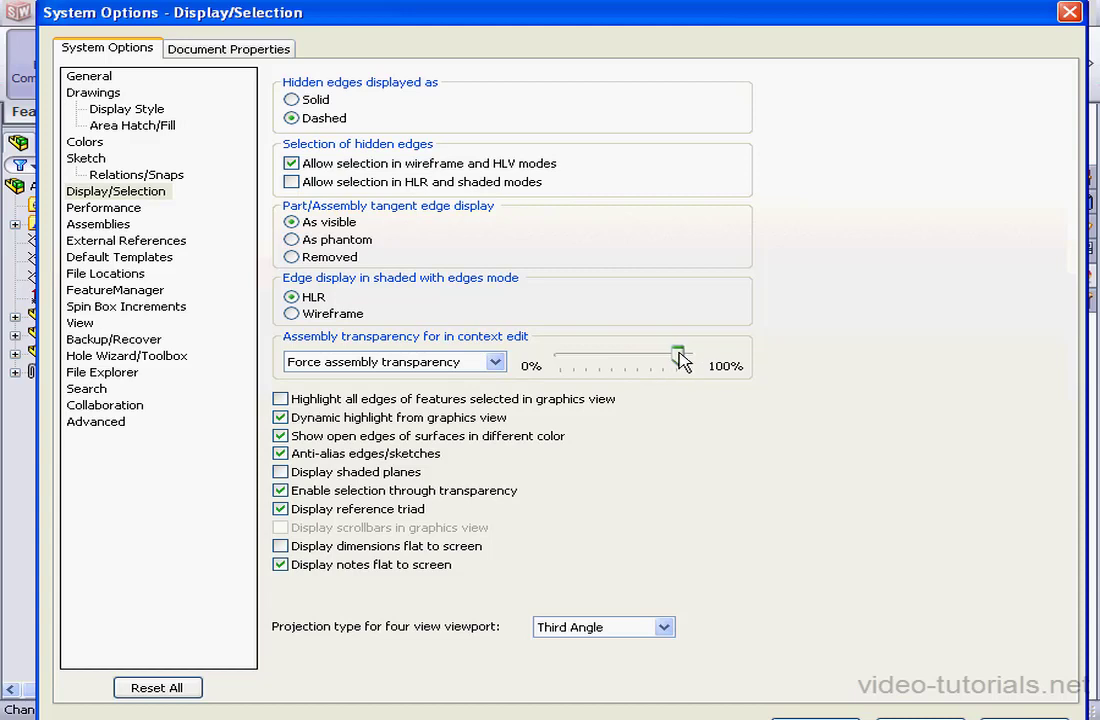
mouse_move(678, 388)
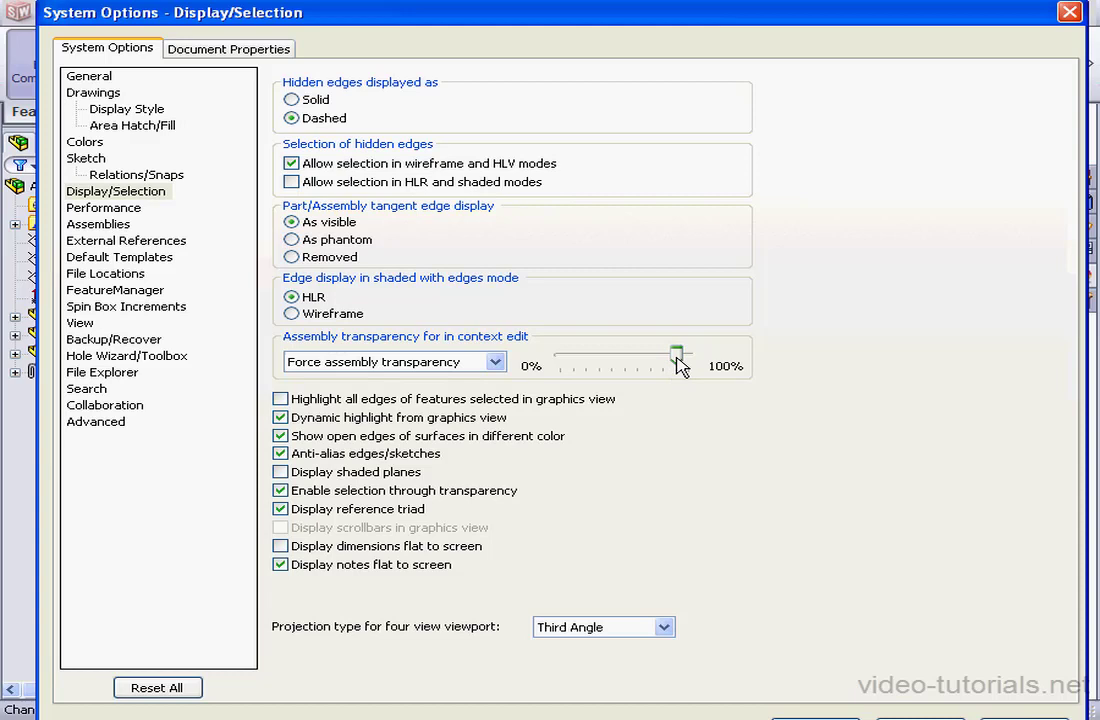
- Set assembly transparency for in-context edit to Opaque assembly
click(496, 360)
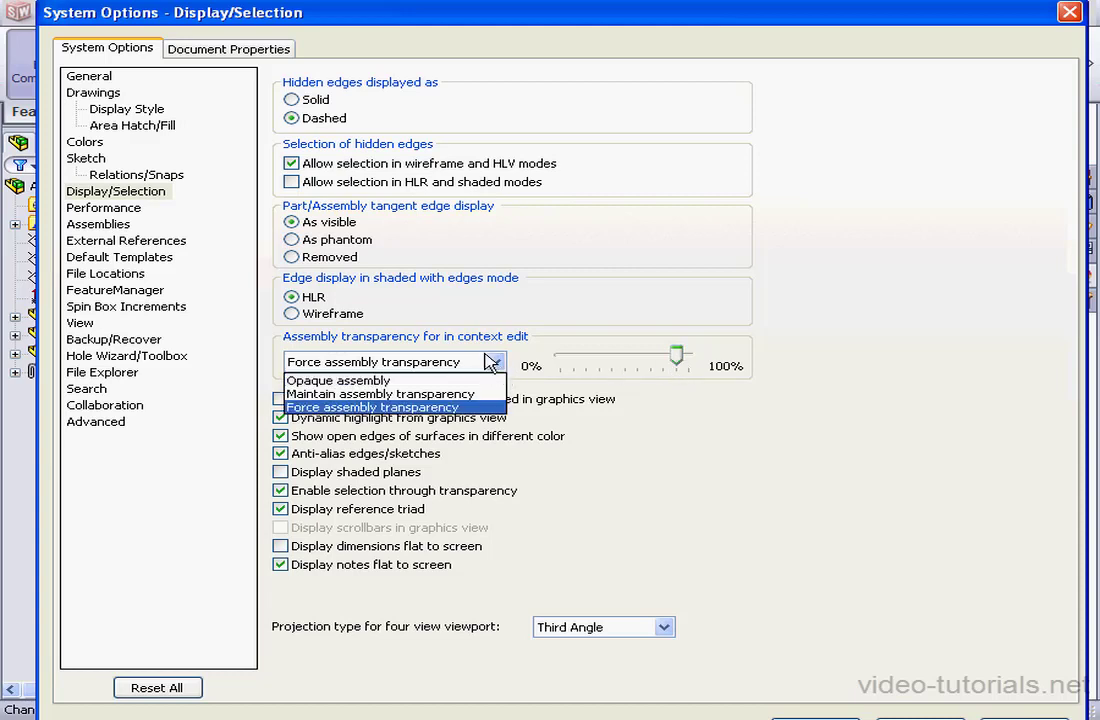
mouse_move(464, 368)
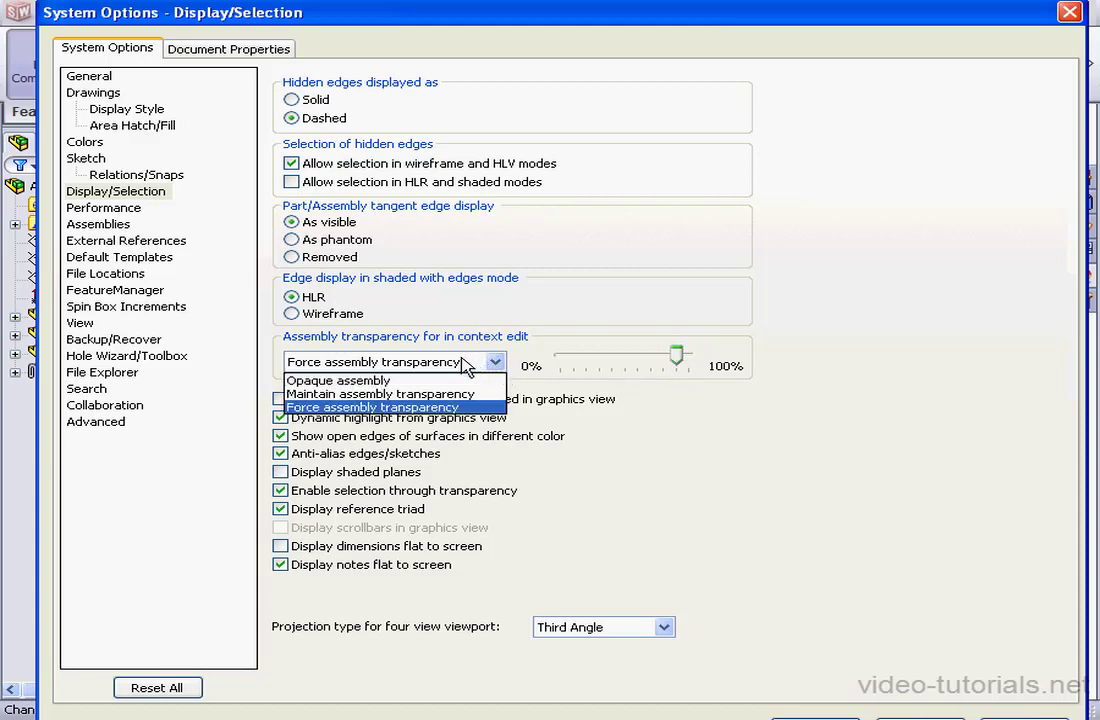
click(338, 380)
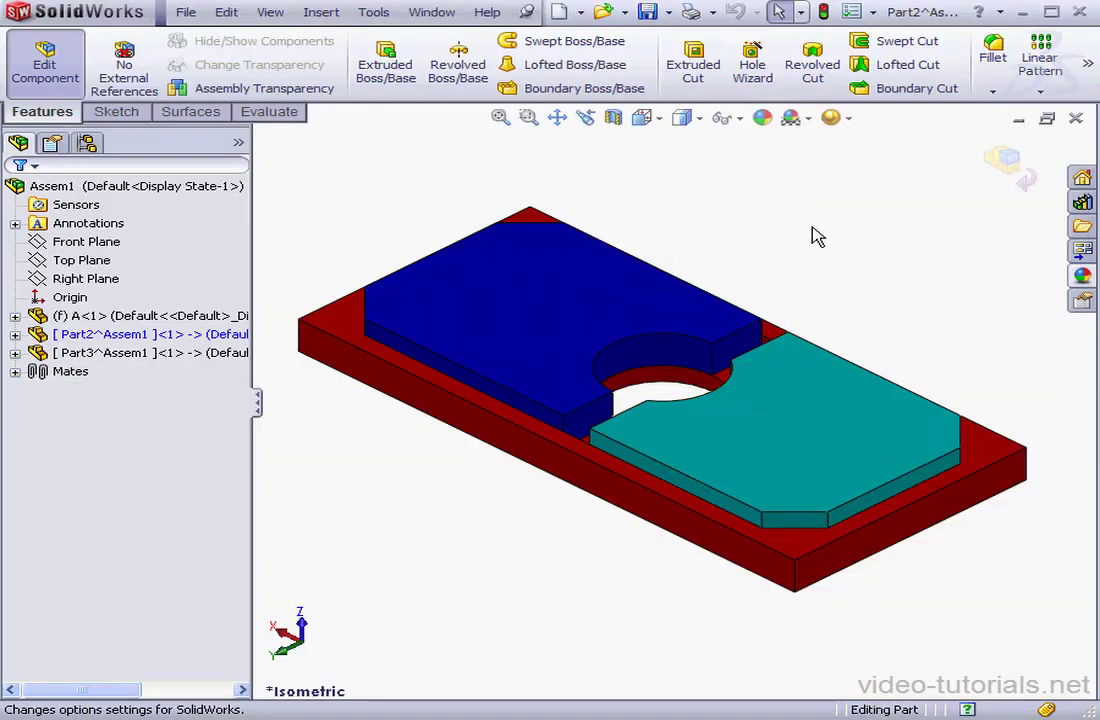
mouse_move(660, 310)
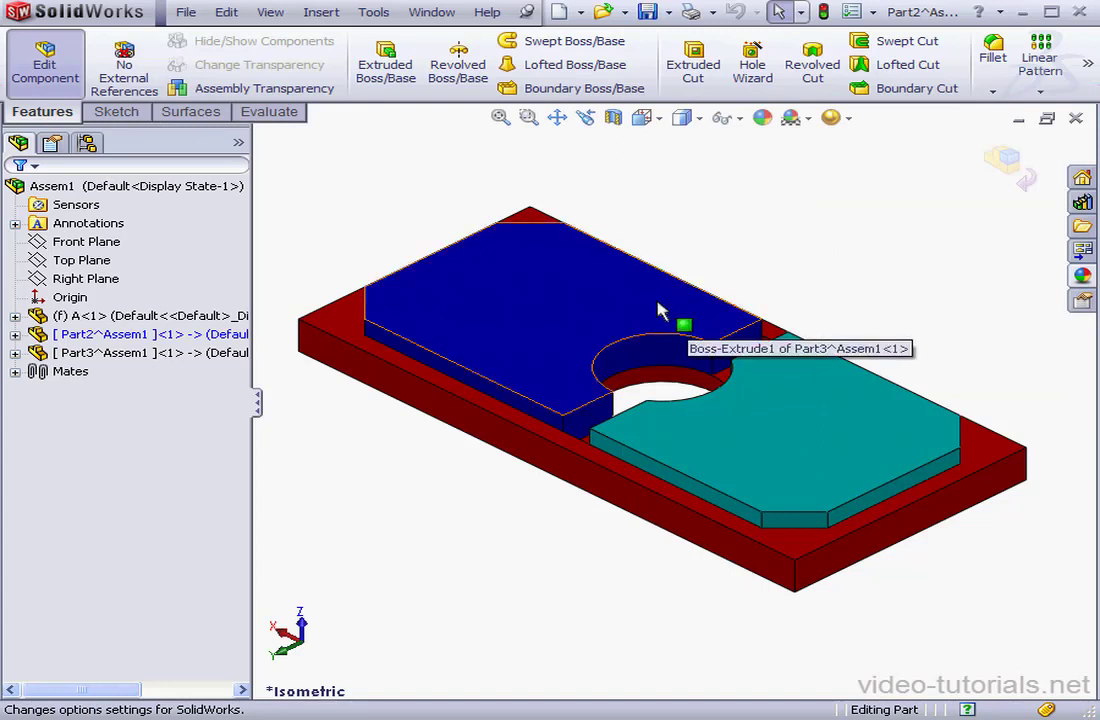
mouse_move(592, 340)
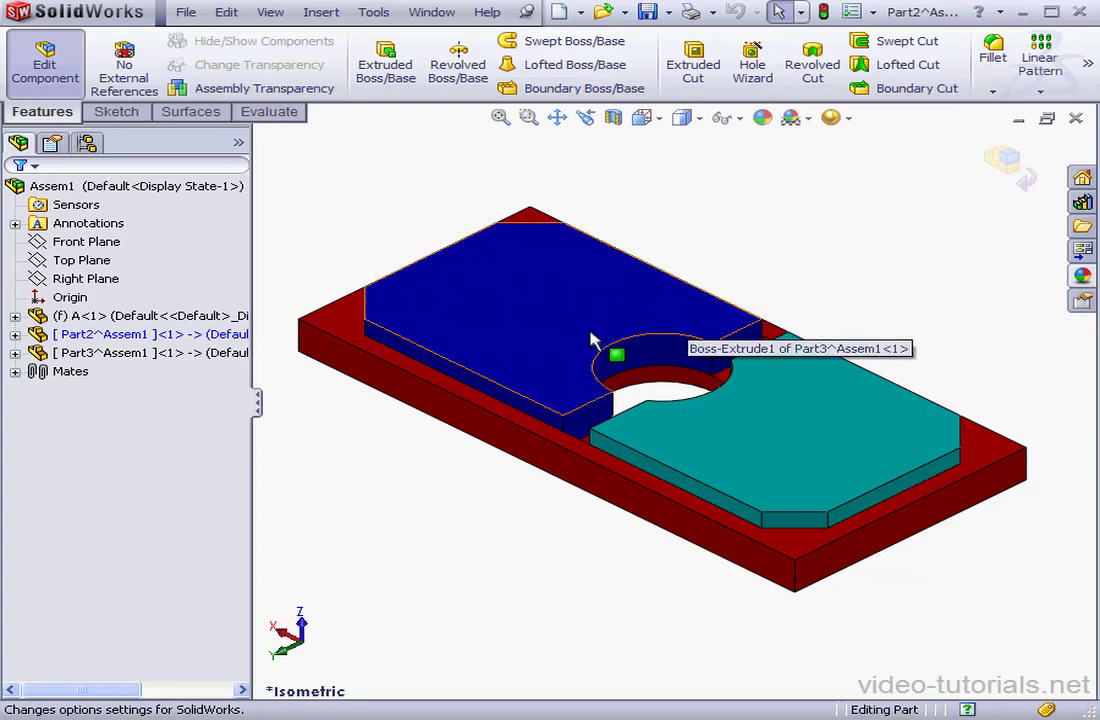
mouse_move(604, 296)
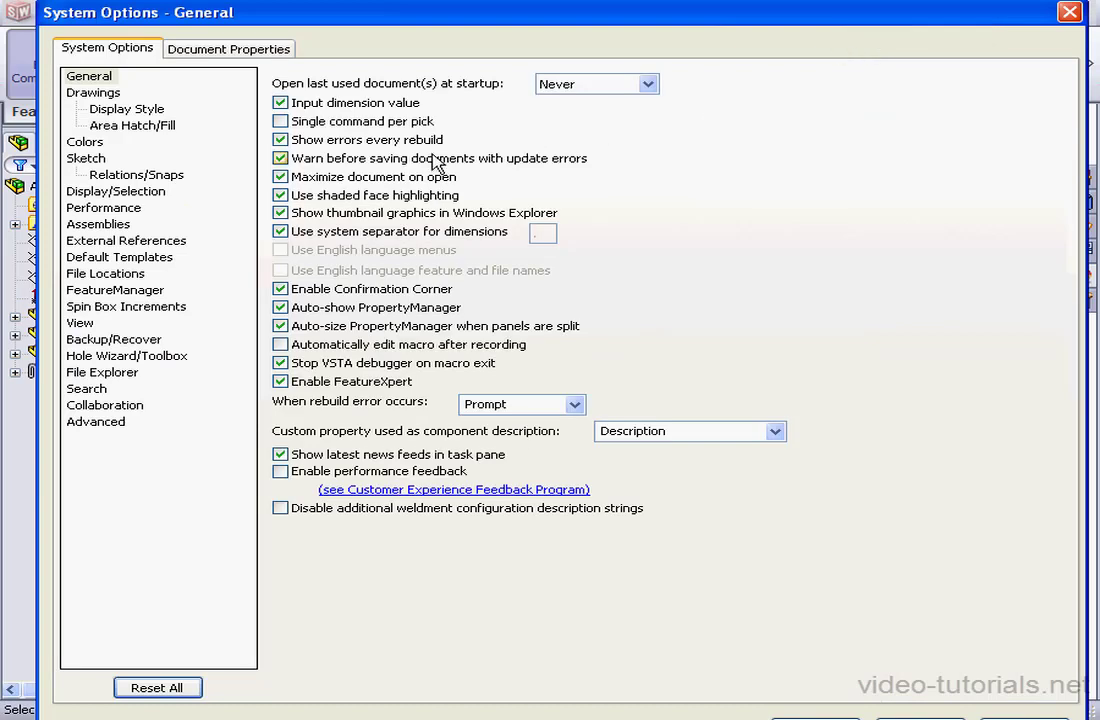
- In Display/Selection, set in-context transparency to Maintain assembly transparency
click(114, 192)
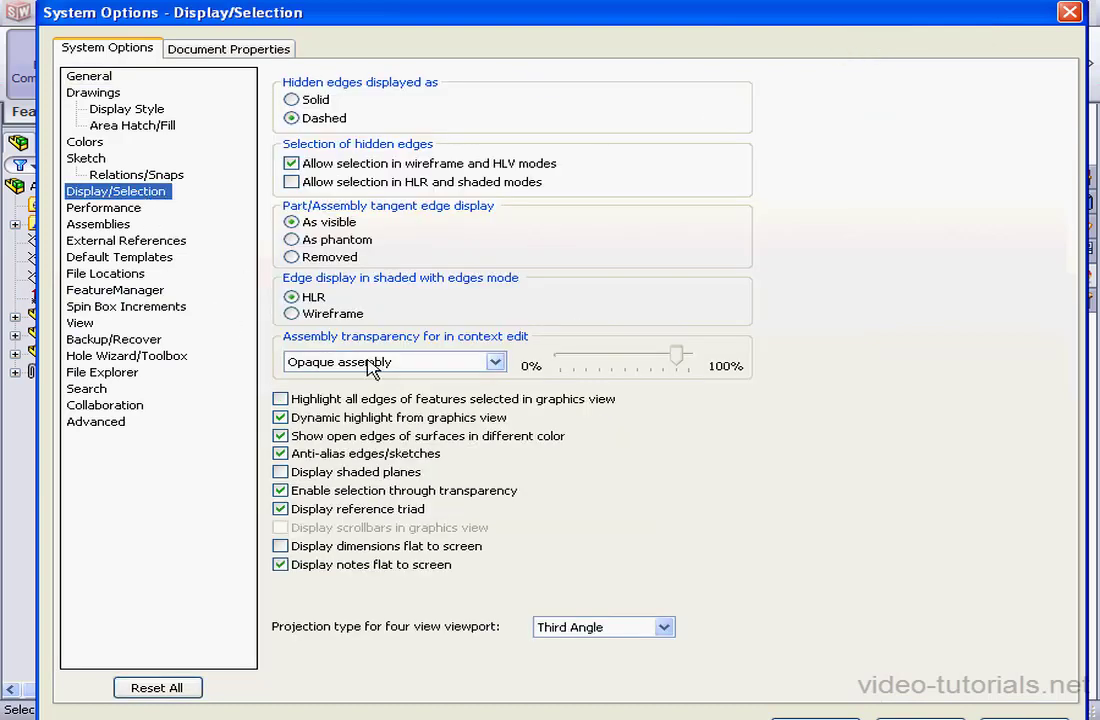
click(494, 360)
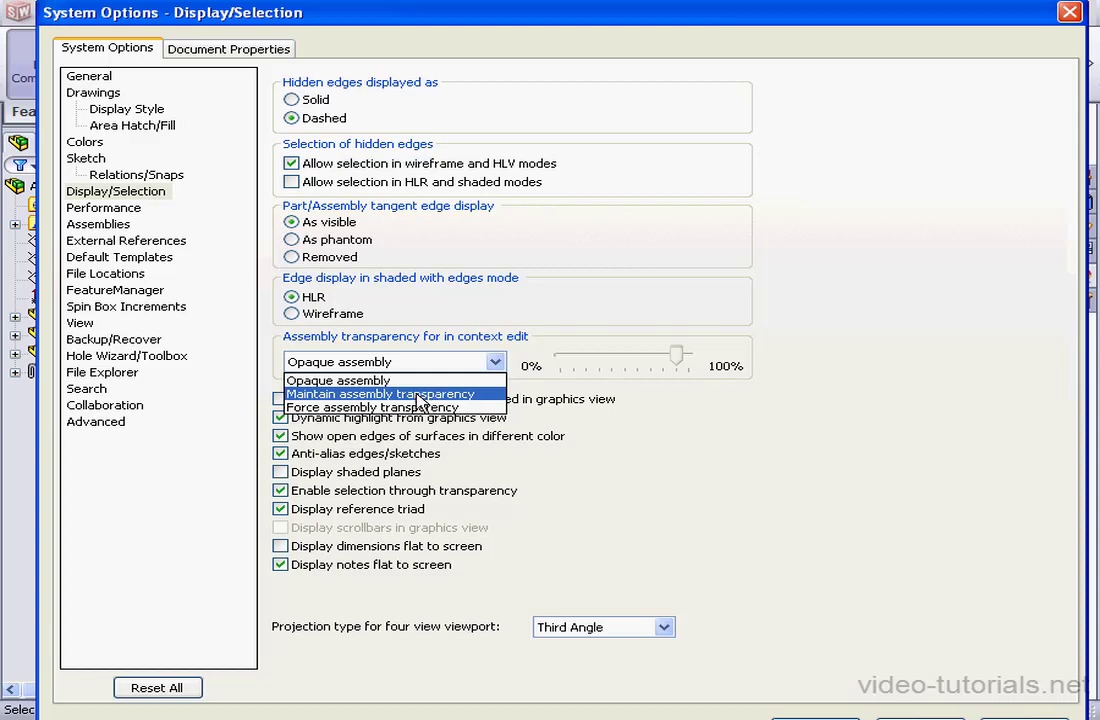
click(392, 392)
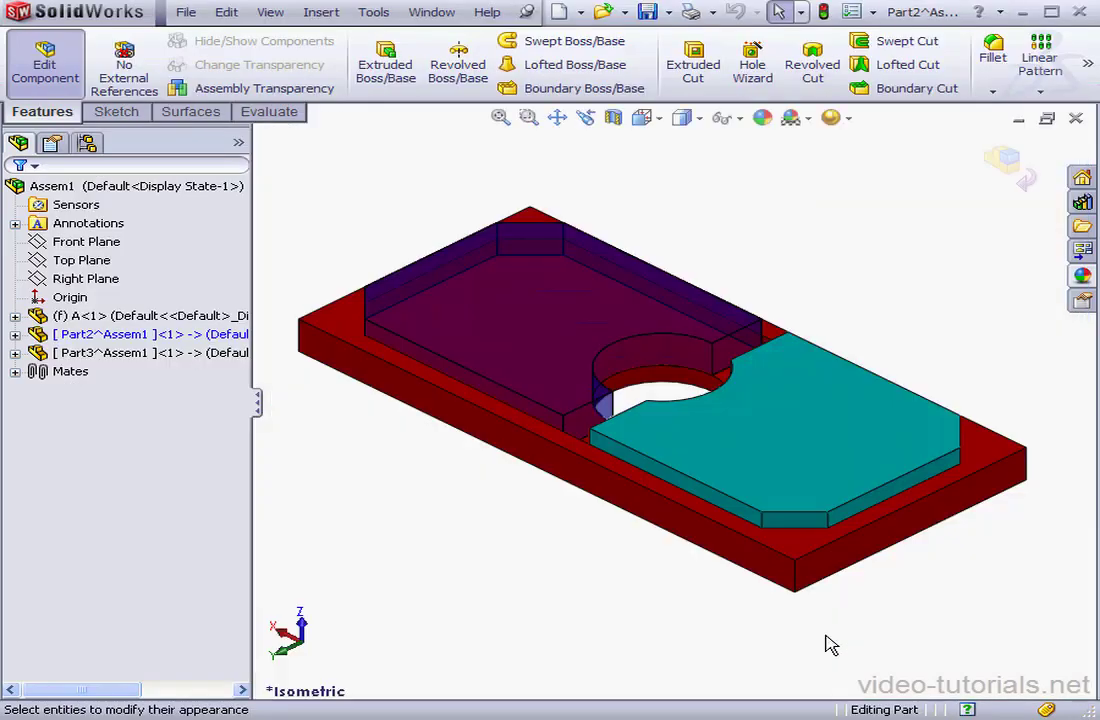
mouse_move(668, 556)
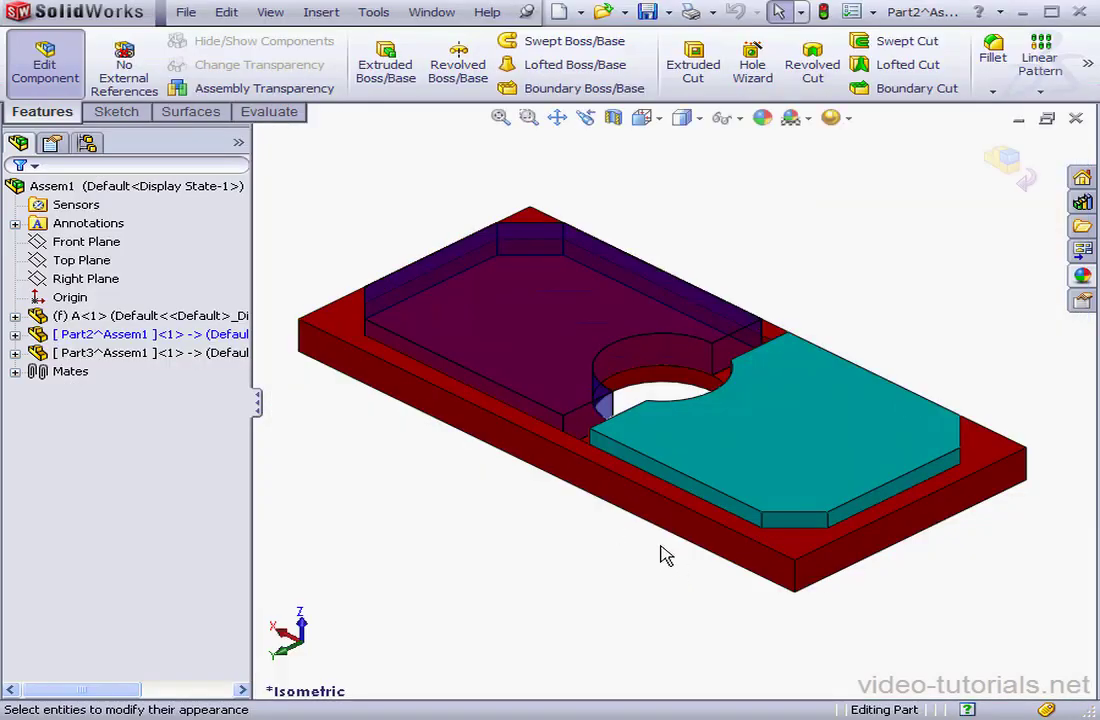
mouse_move(630, 524)
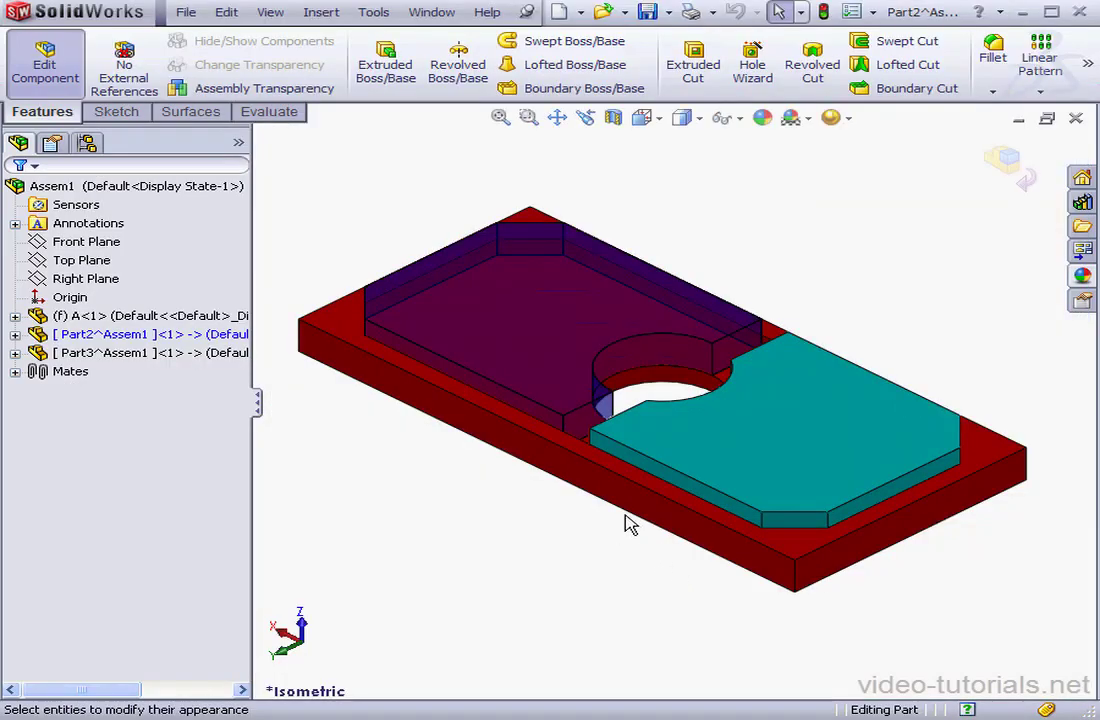
mouse_move(860, 16)
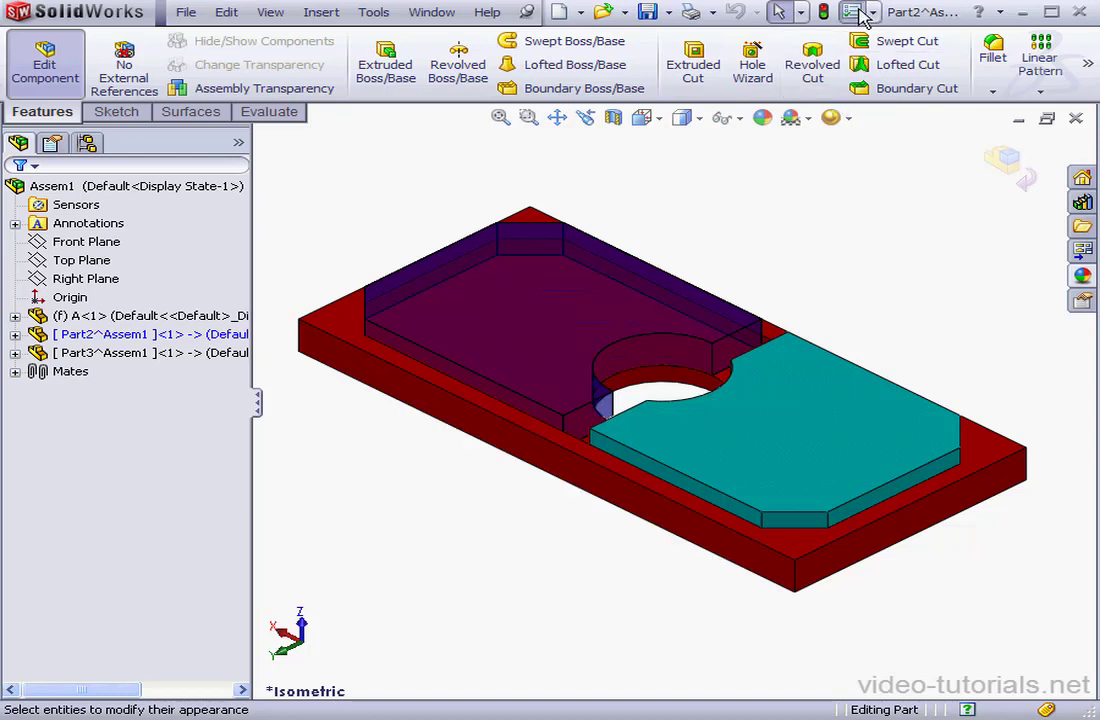
- Reopen System Options from the toolbar, landing on the General page
click(858, 12)
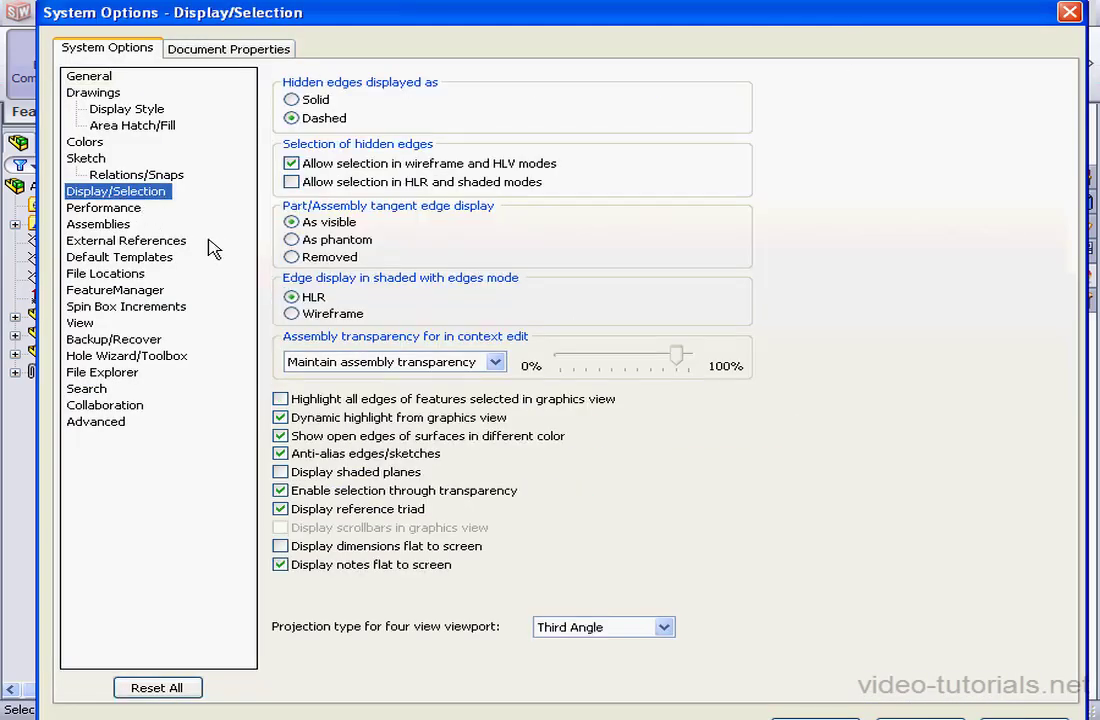
click(496, 360)
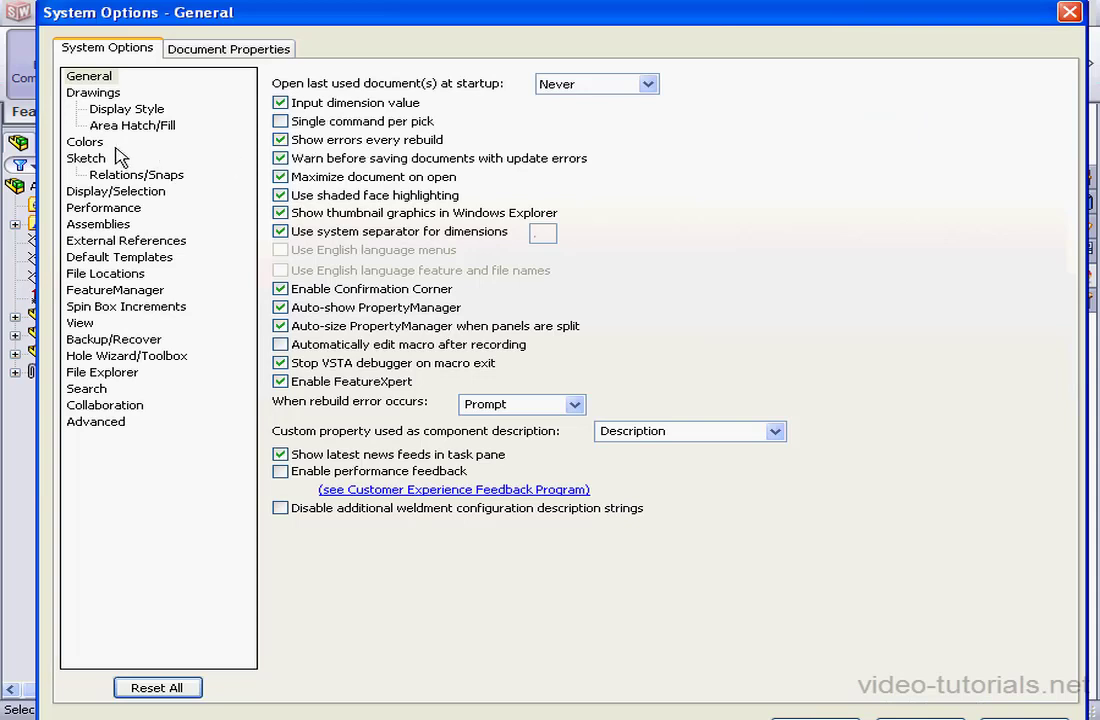
- In Colors, enable specified colors for editing parts in assemblies and review Assembly Edit Part and Non-Edit Parts colors
click(84, 140)
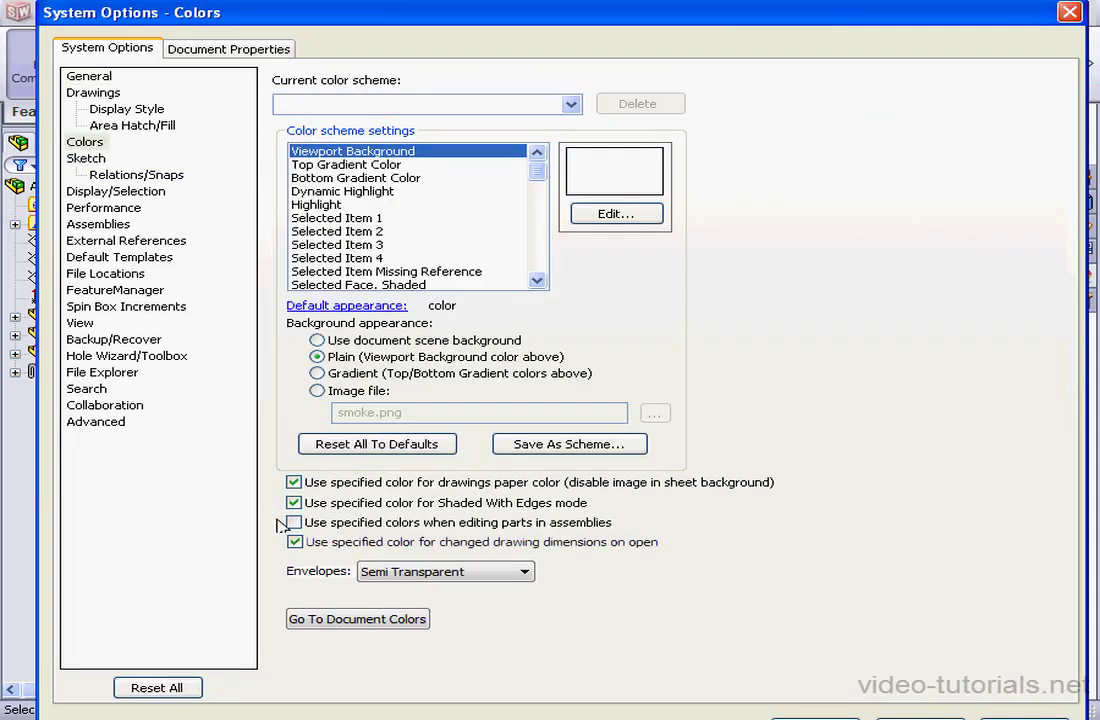
click(294, 522)
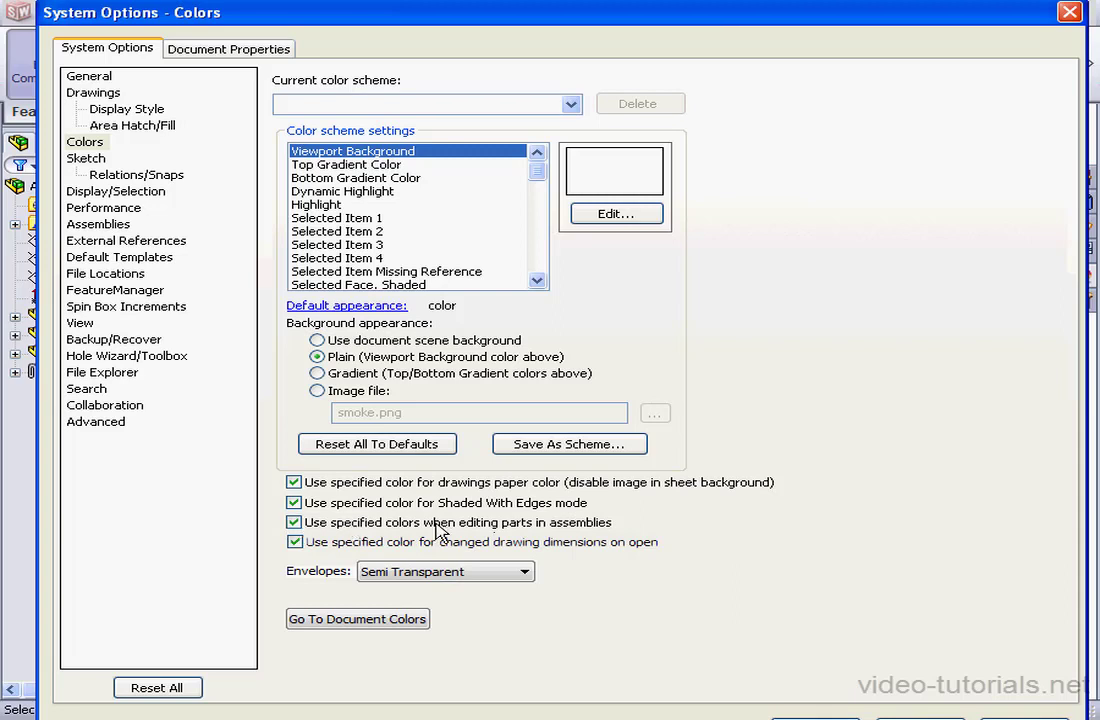
mouse_move(540, 544)
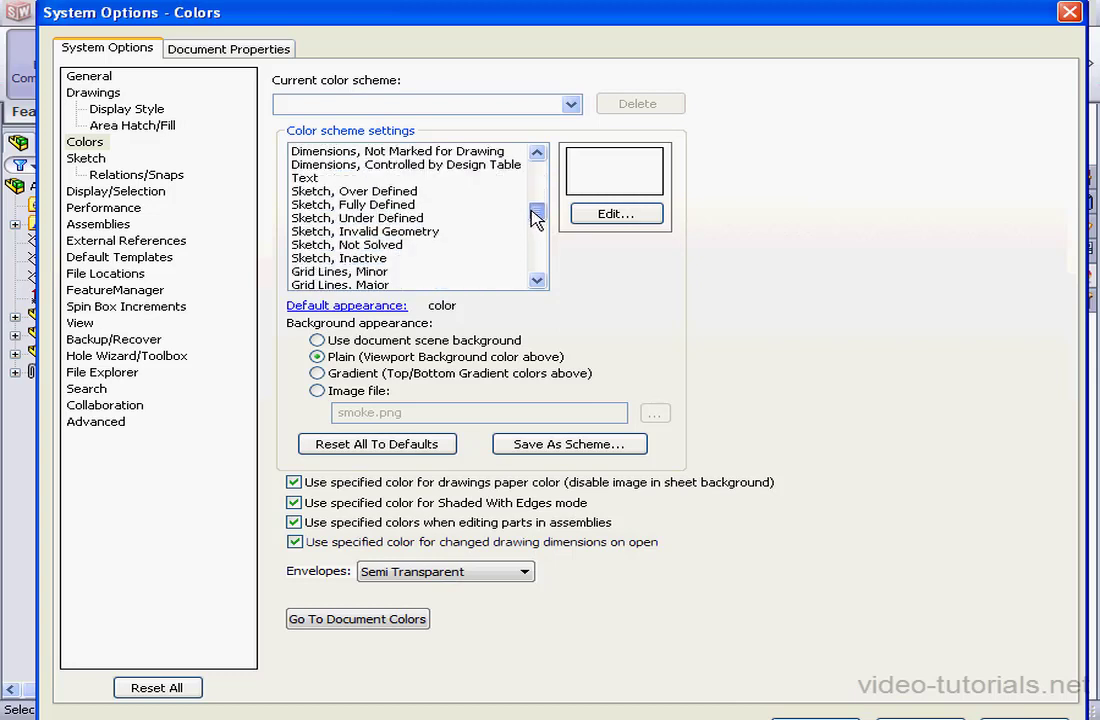
scroll(down, 3)
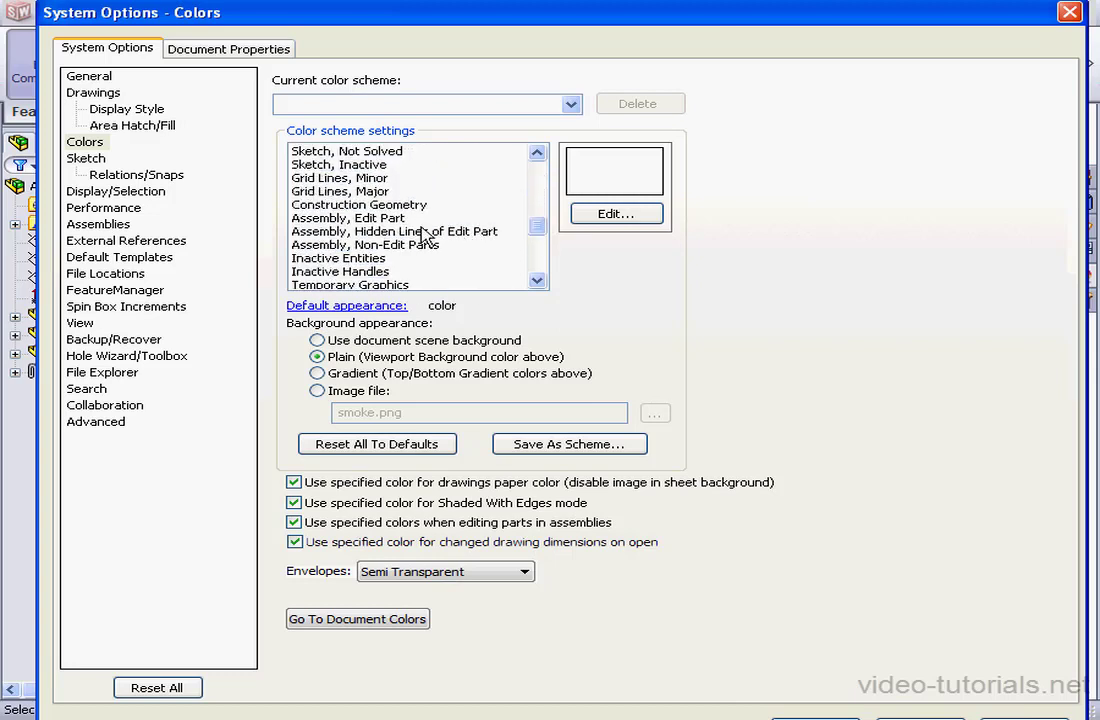
click(348, 218)
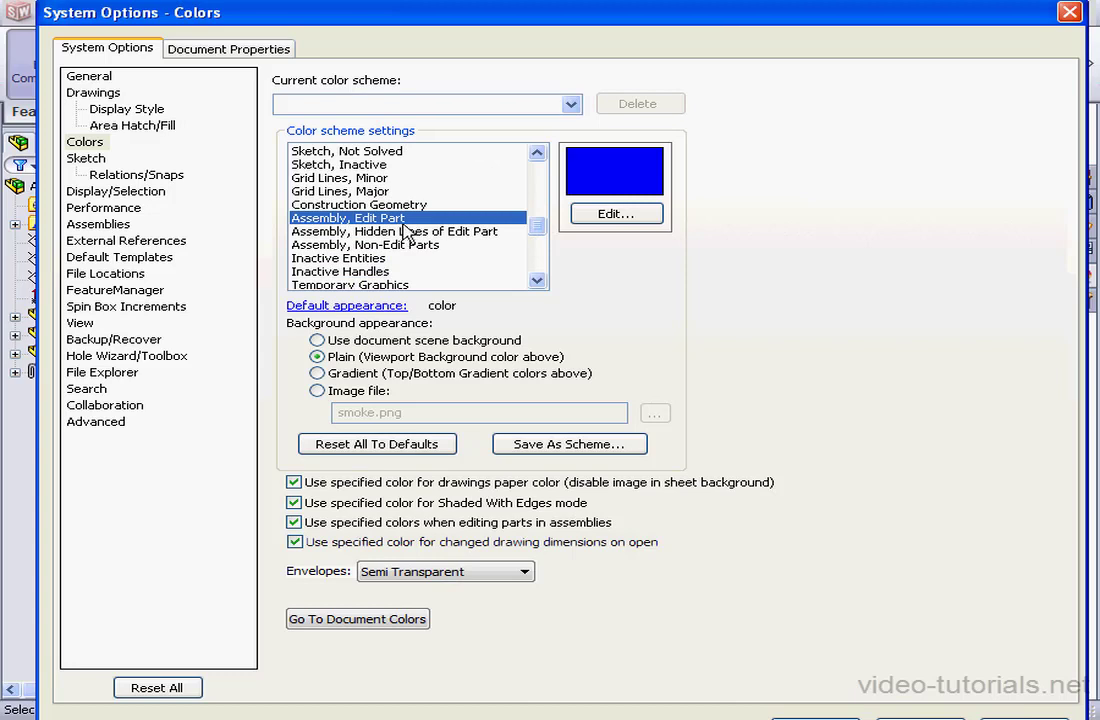
mouse_move(650, 172)
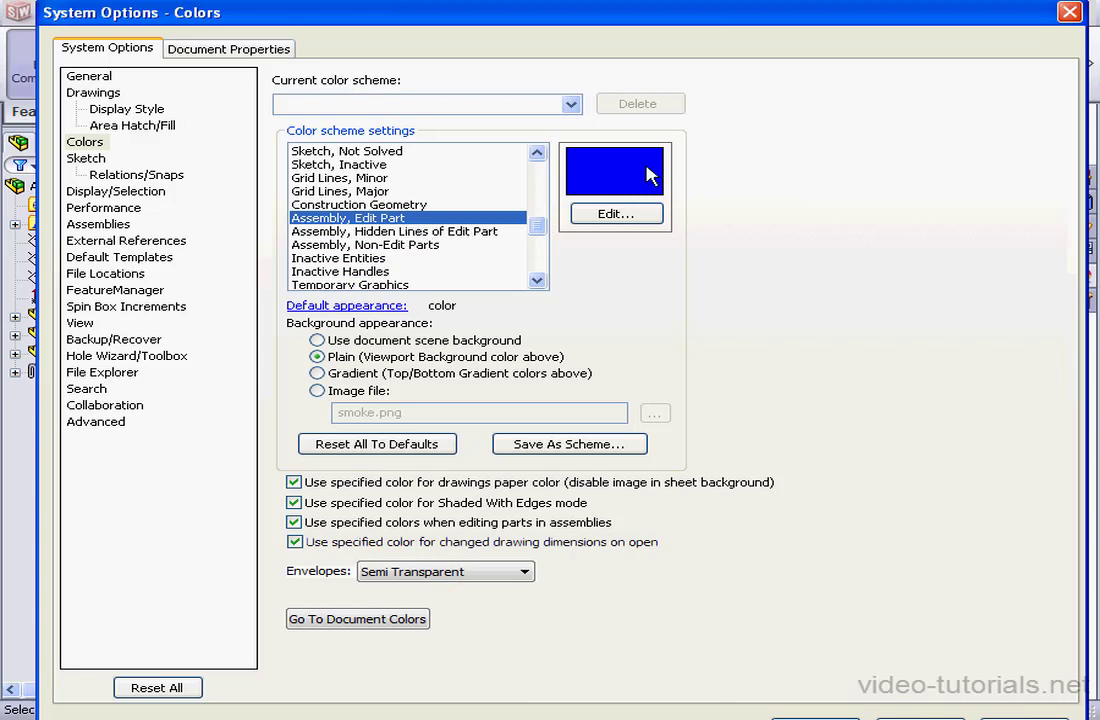
click(366, 244)
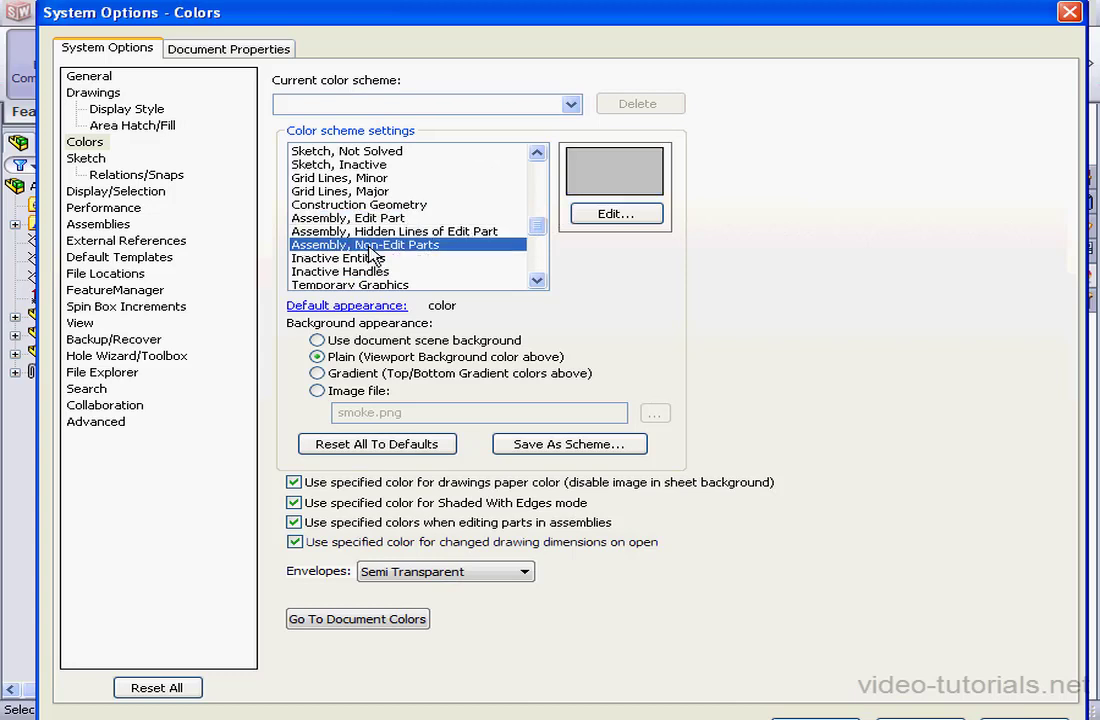
mouse_move(416, 250)
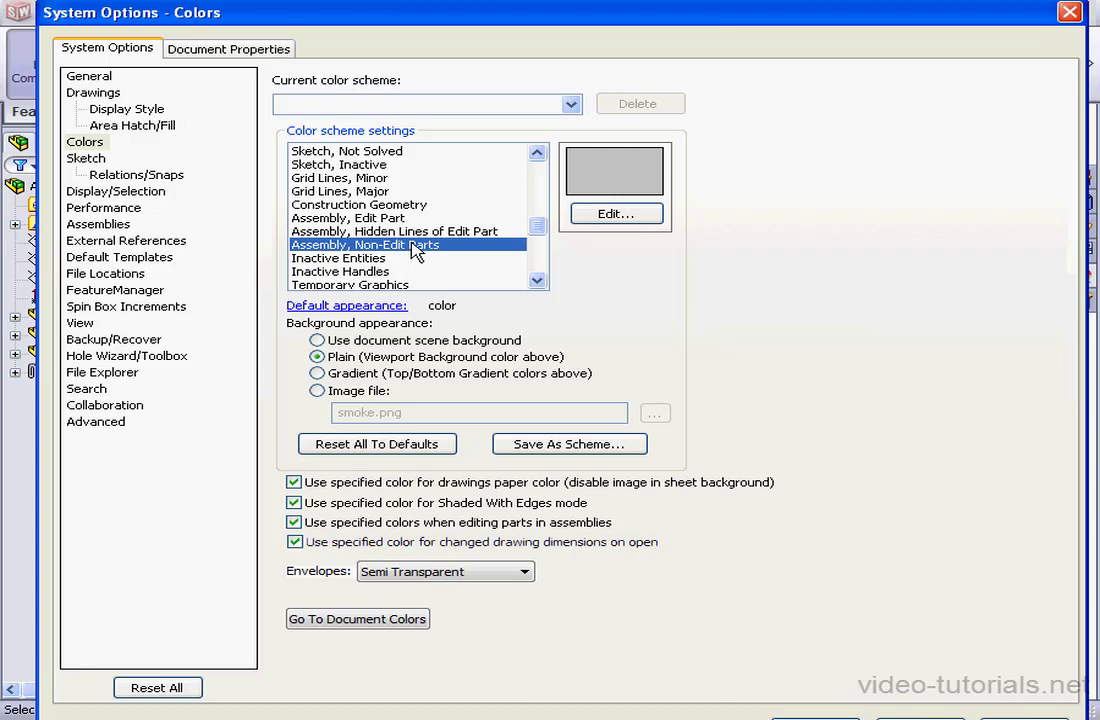
mouse_move(544, 280)
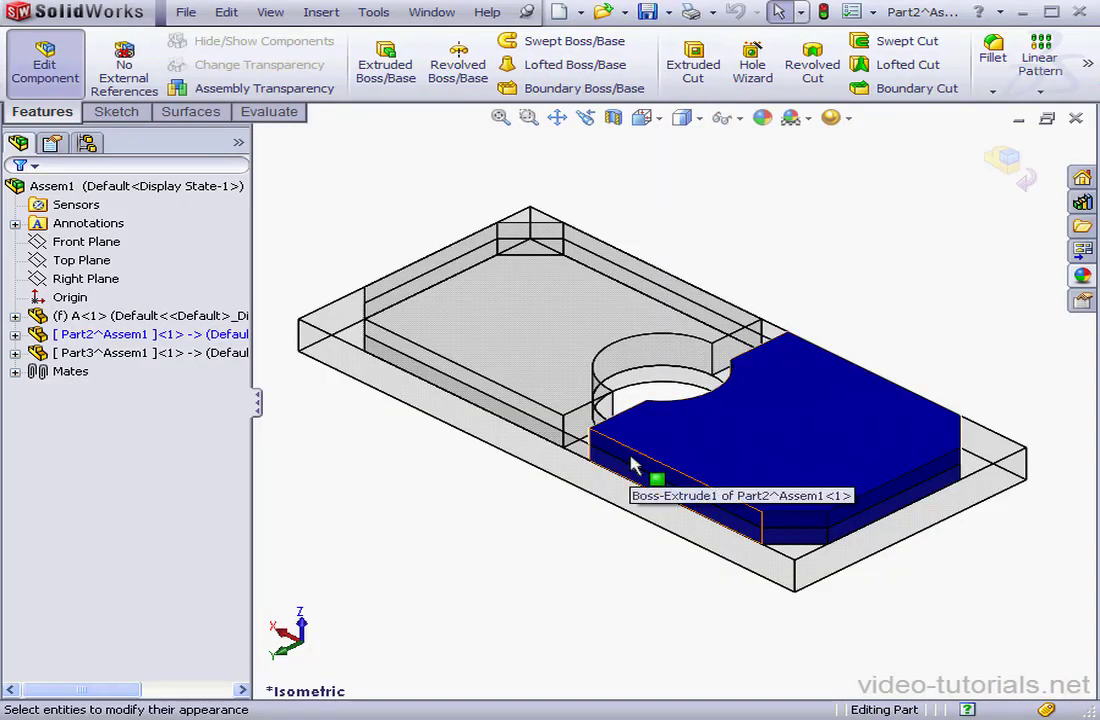
mouse_move(790, 456)
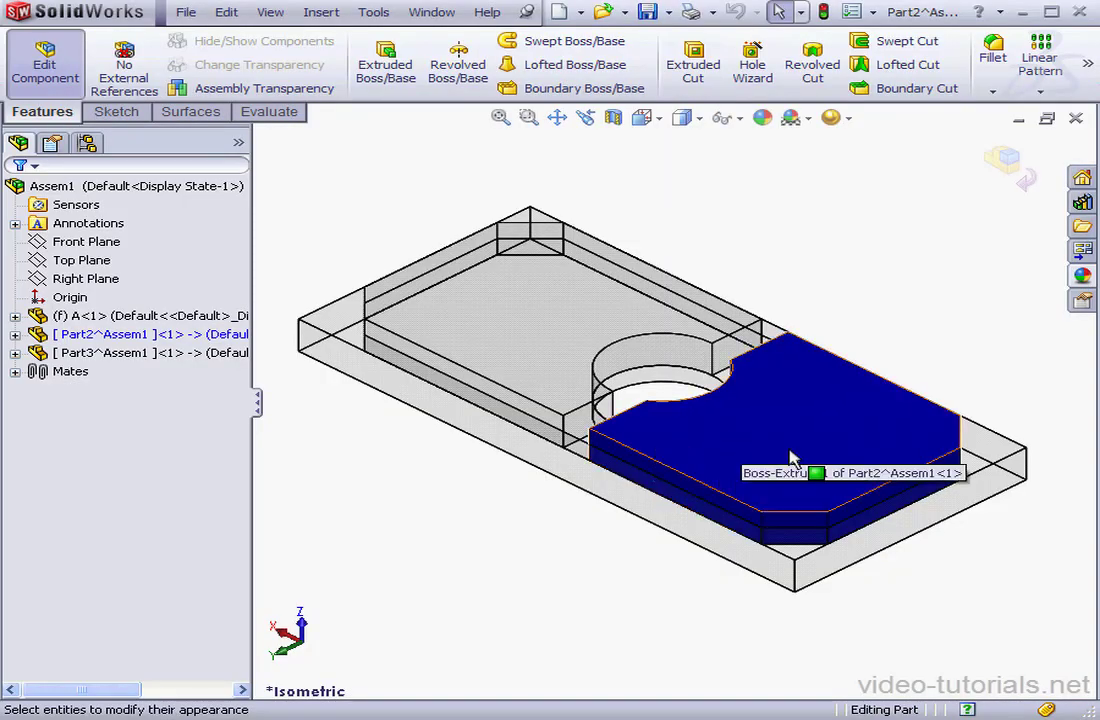
mouse_move(870, 428)
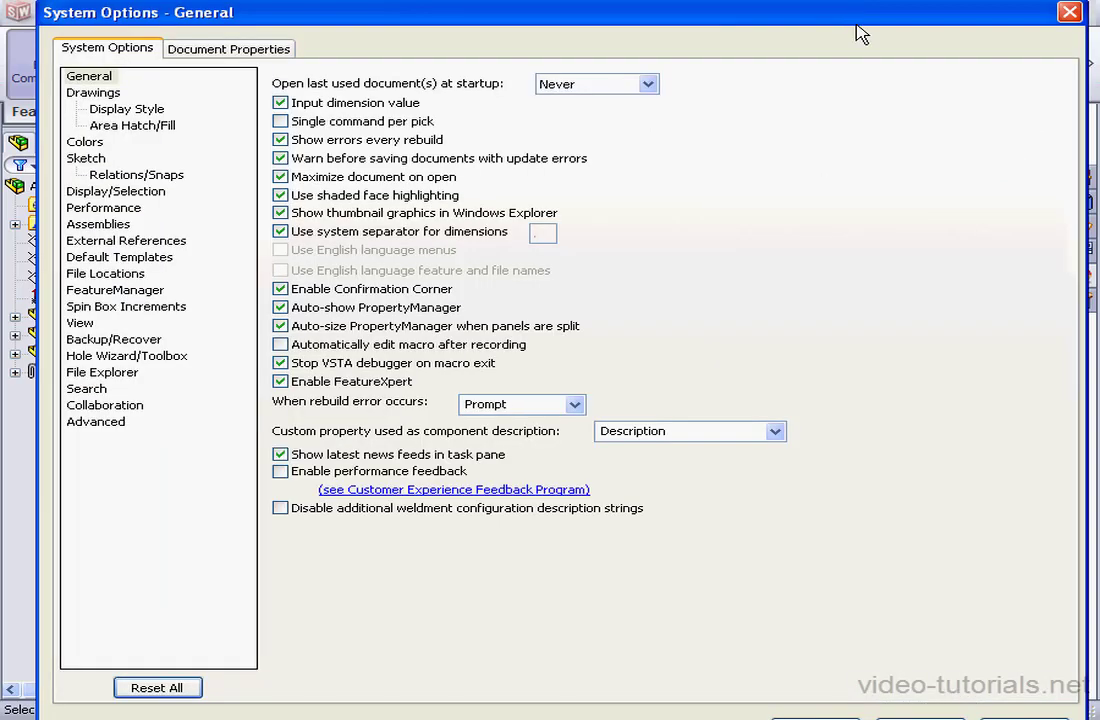
- Return to the Colors page to disable specified colors when editing parts in assemblies
click(84, 140)
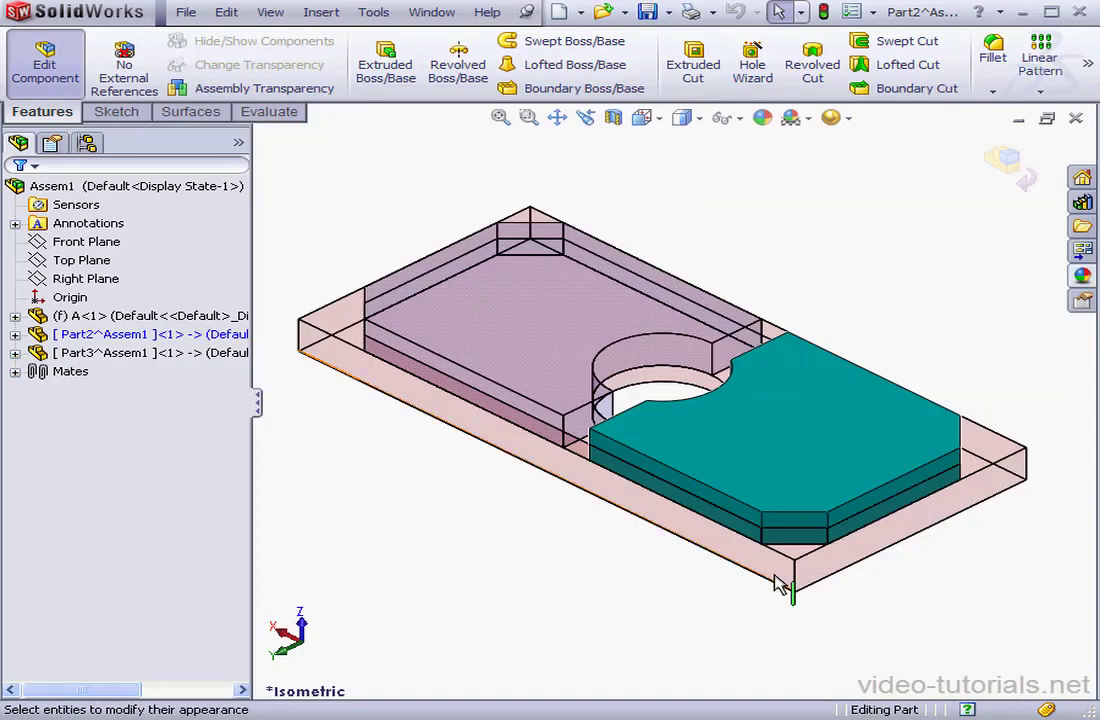
mouse_move(568, 620)
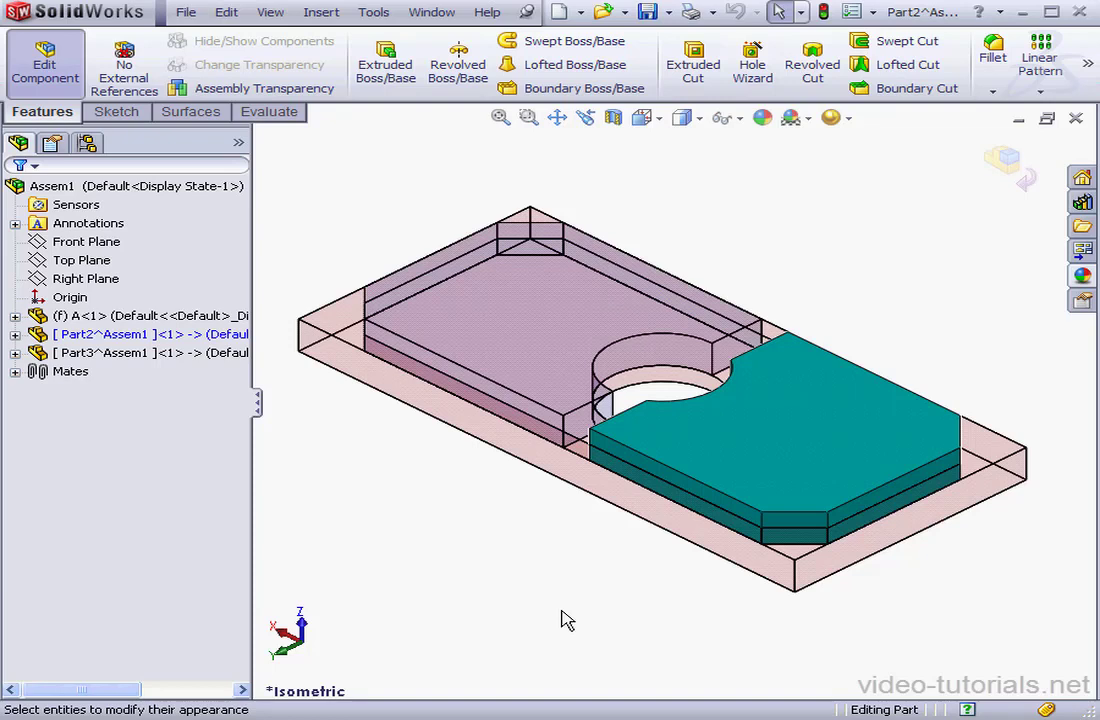